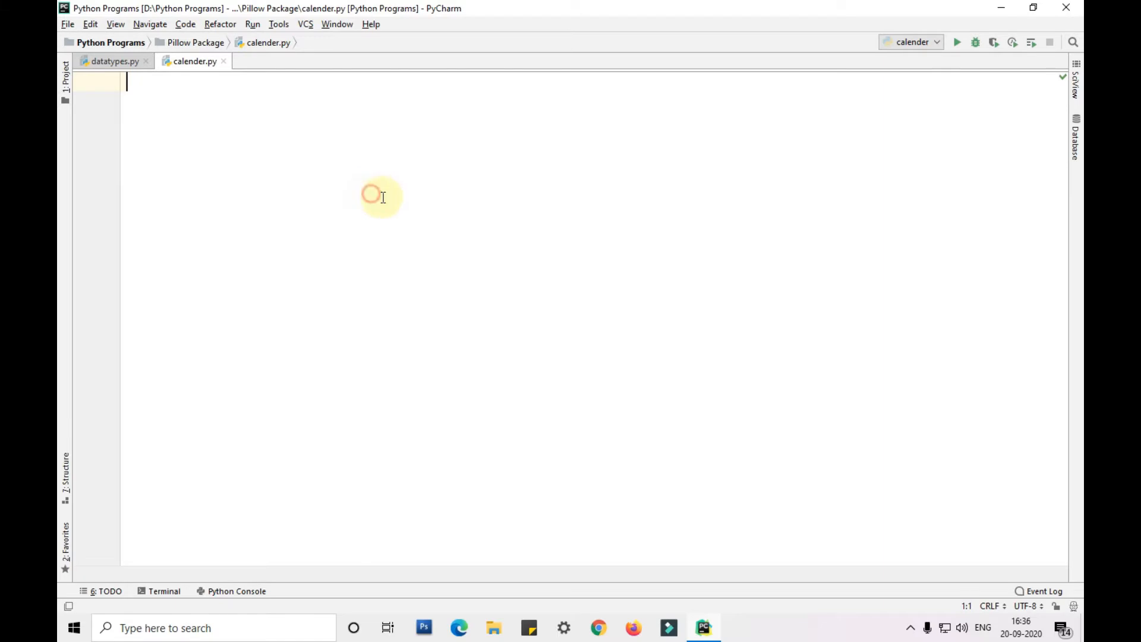
{"action": "mouse_move", "coordinate": [454, 215]}
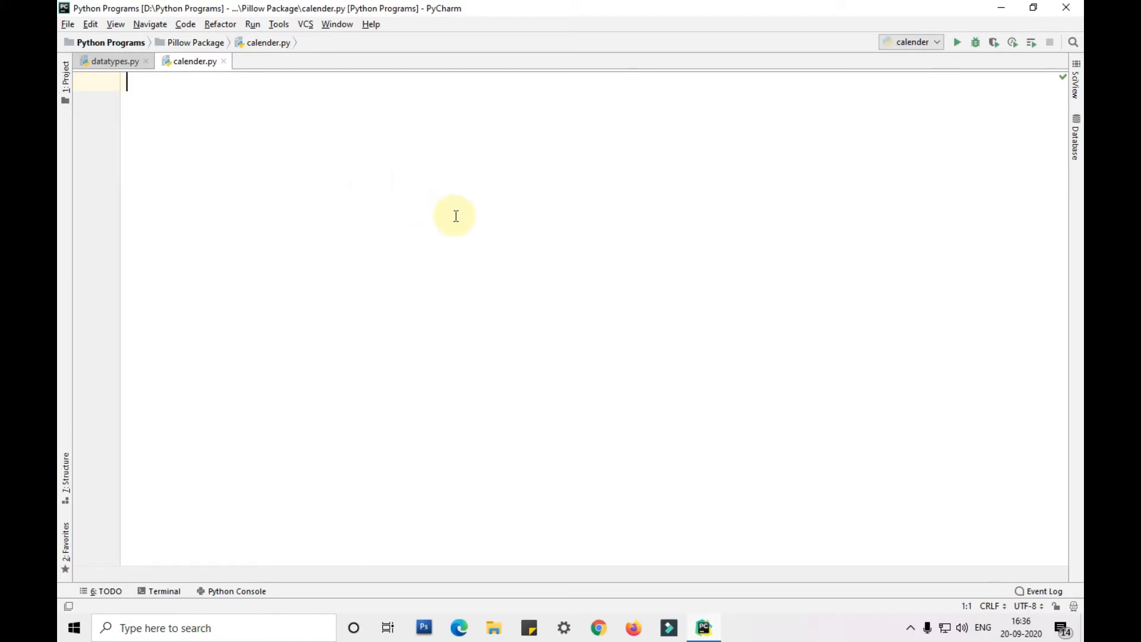
- Write 'from tkinter import *' as the first line of calender.py
{"action": "type", "text": "fr"}
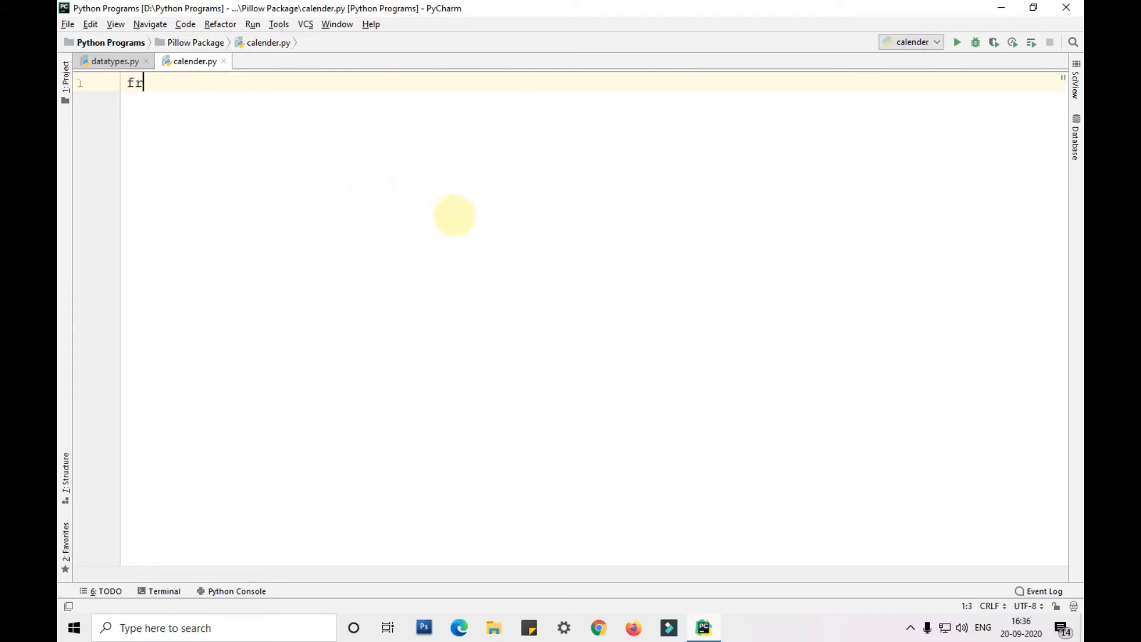
{"action": "type", "text": "om"}
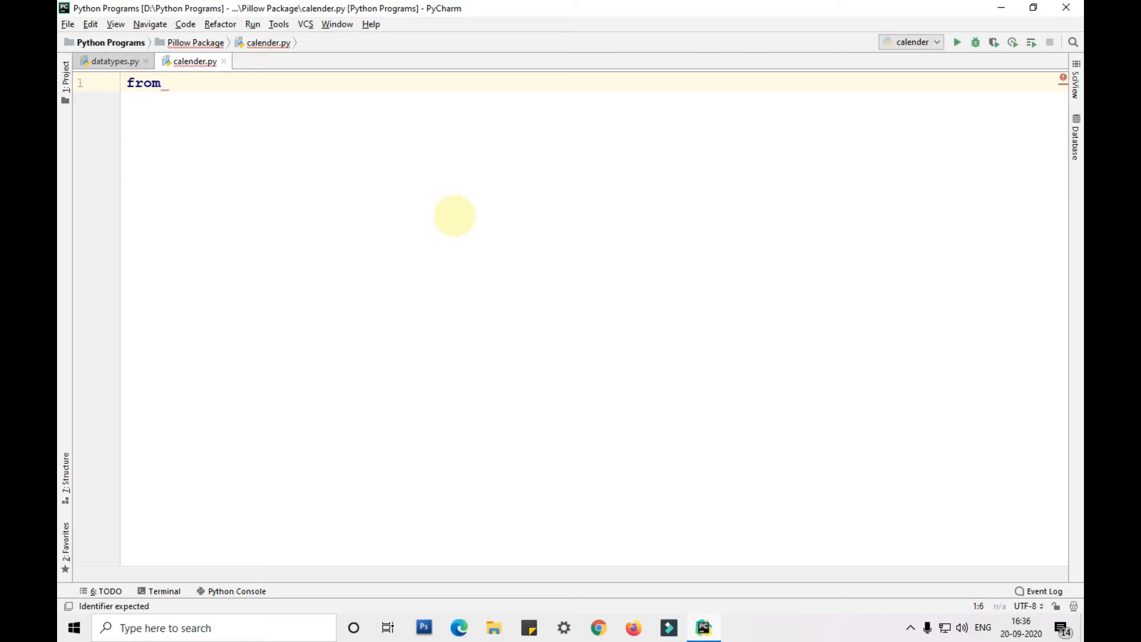
{"action": "type", "text": "tkinter import"}
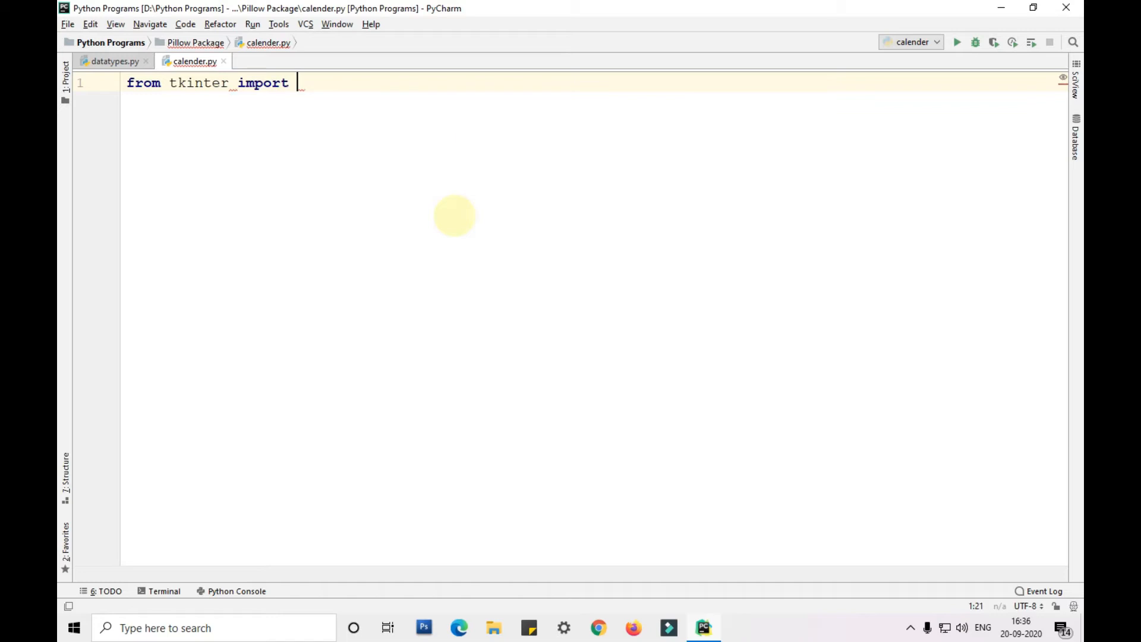
{"action": "type", "text": "*"}
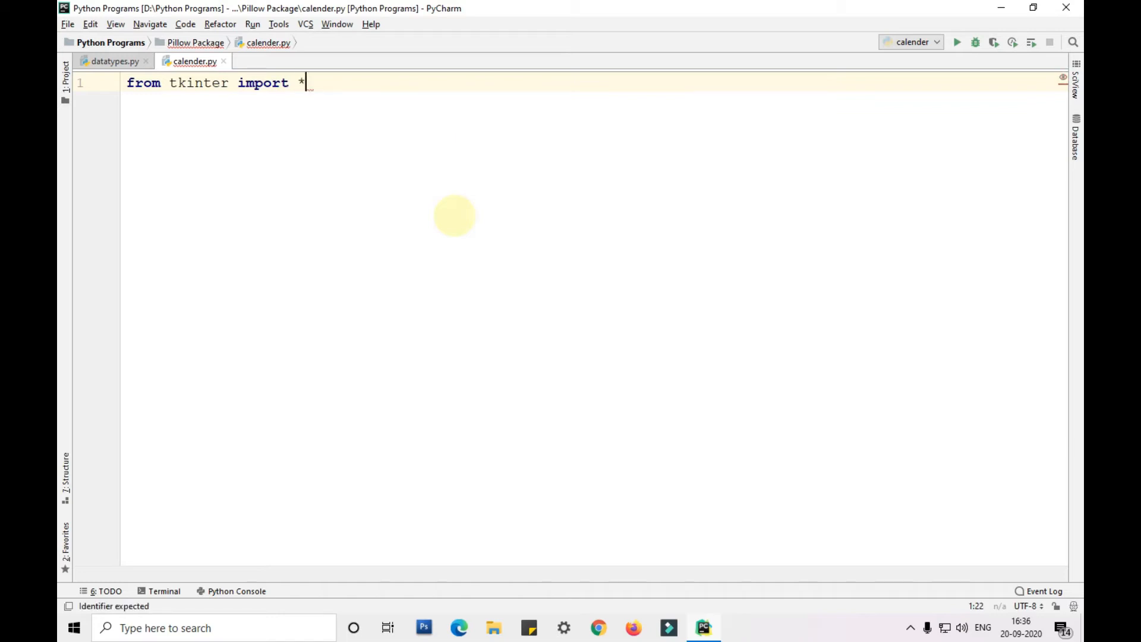
{"action": "key", "text": "enter"}
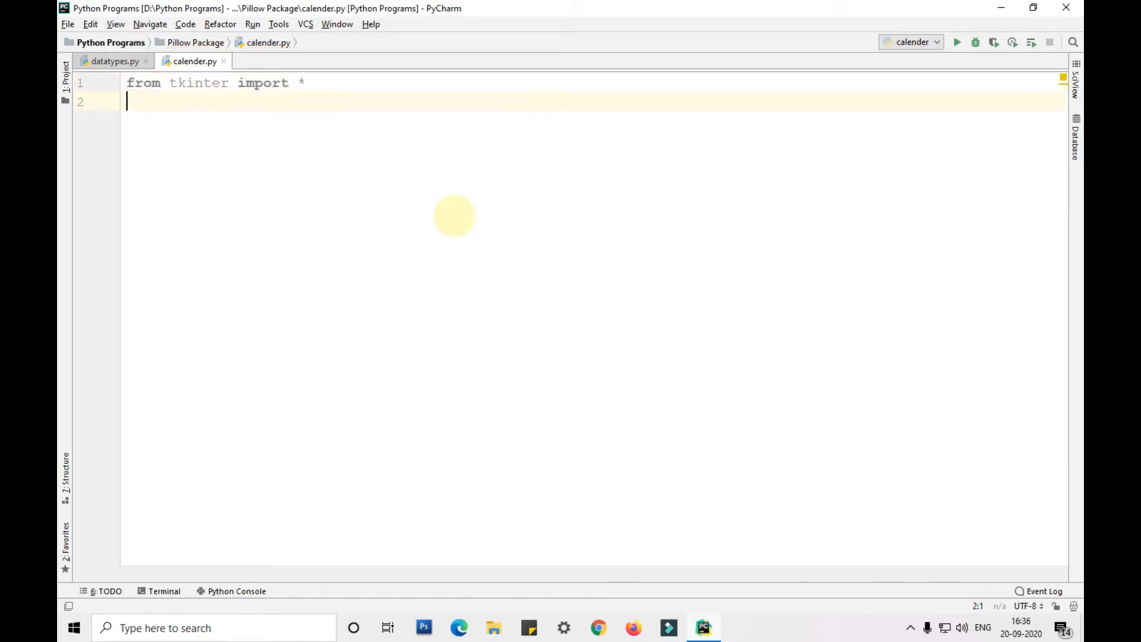
- Add 'import calendar' on the next line and begin a new line below
{"action": "type", "text": "import"}
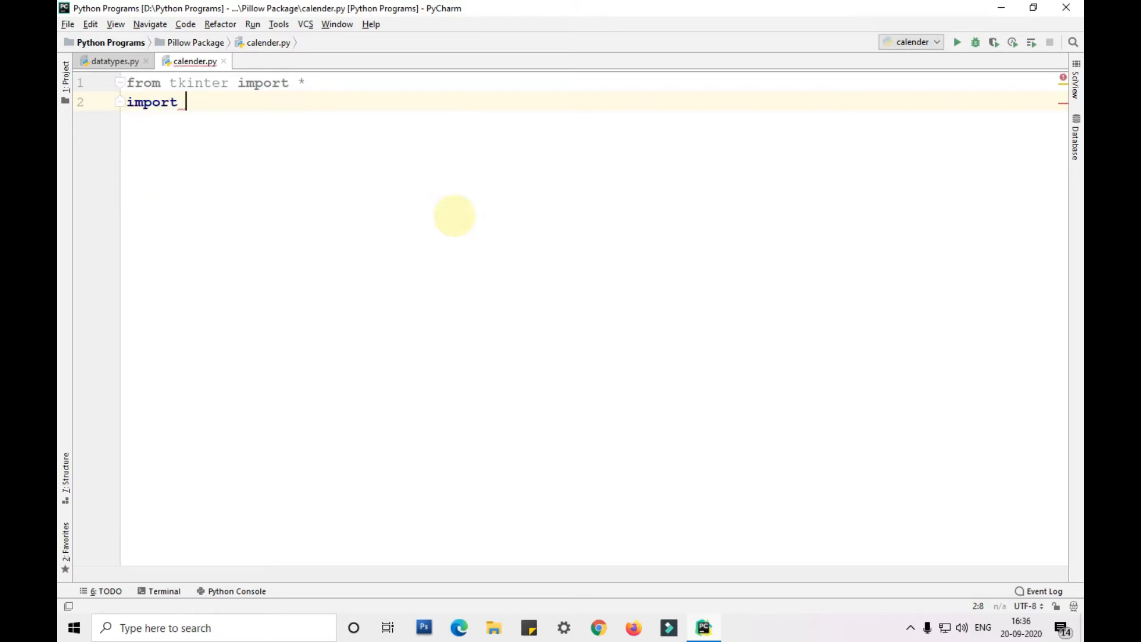
{"action": "type", "text": "calendar"}
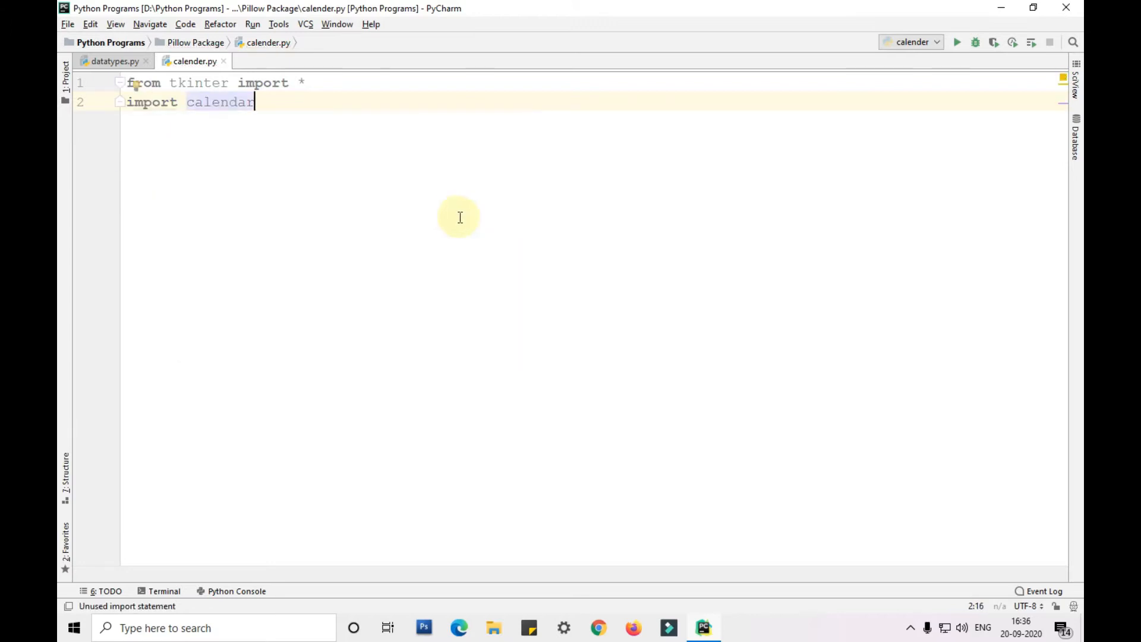
{"action": "double_click", "coordinate": [263, 82]}
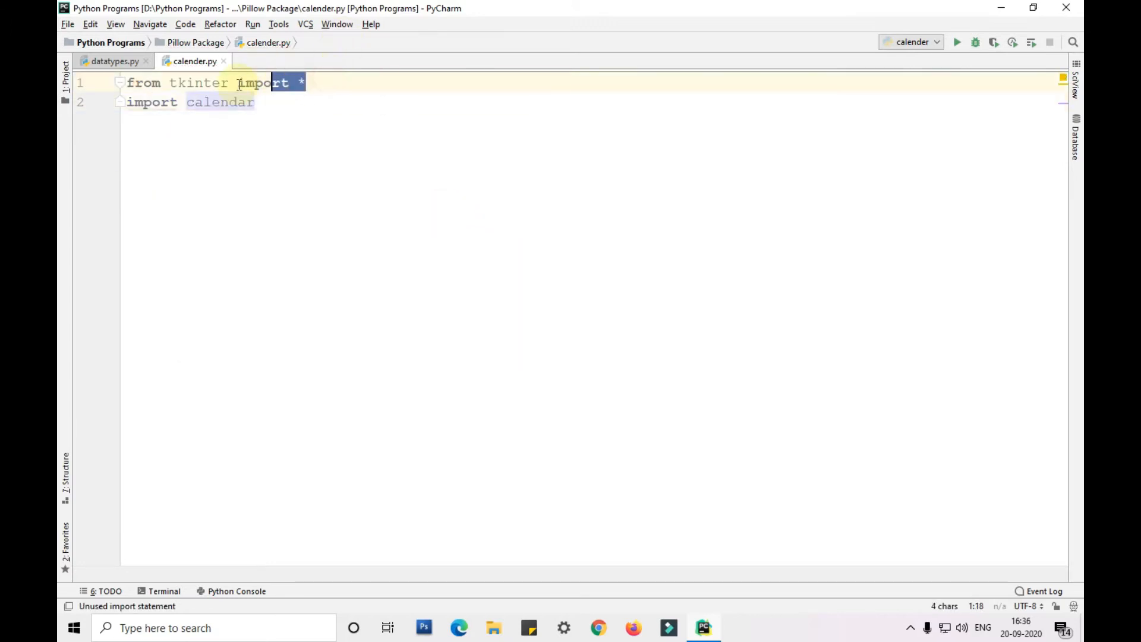
{"action": "left_click", "coordinate": [256, 102]}
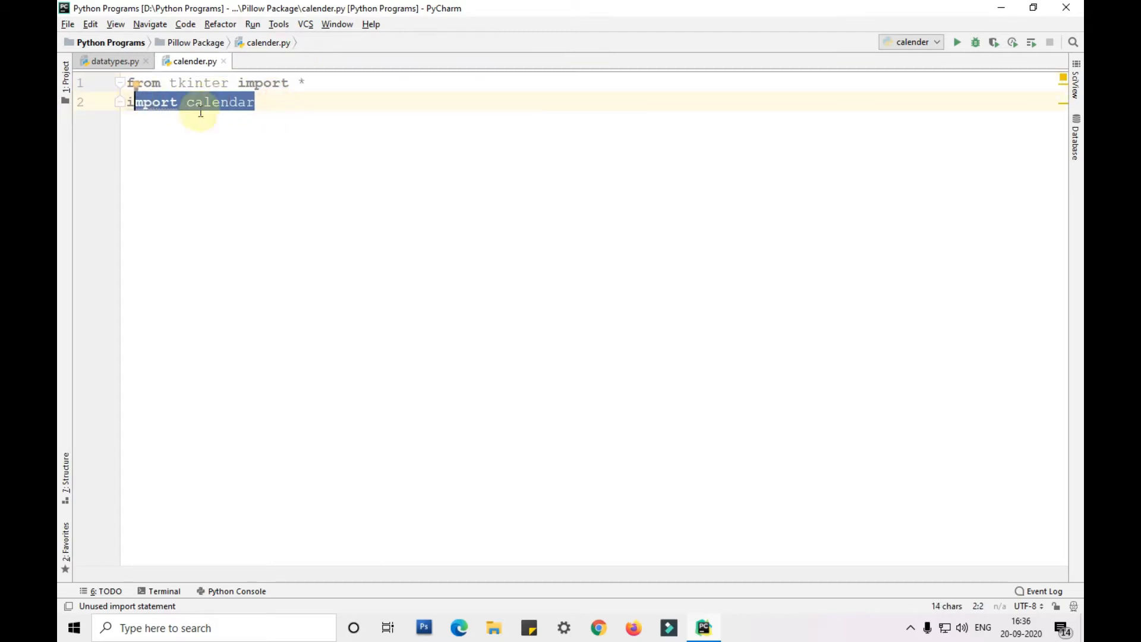
{"action": "key", "text": "enter"}
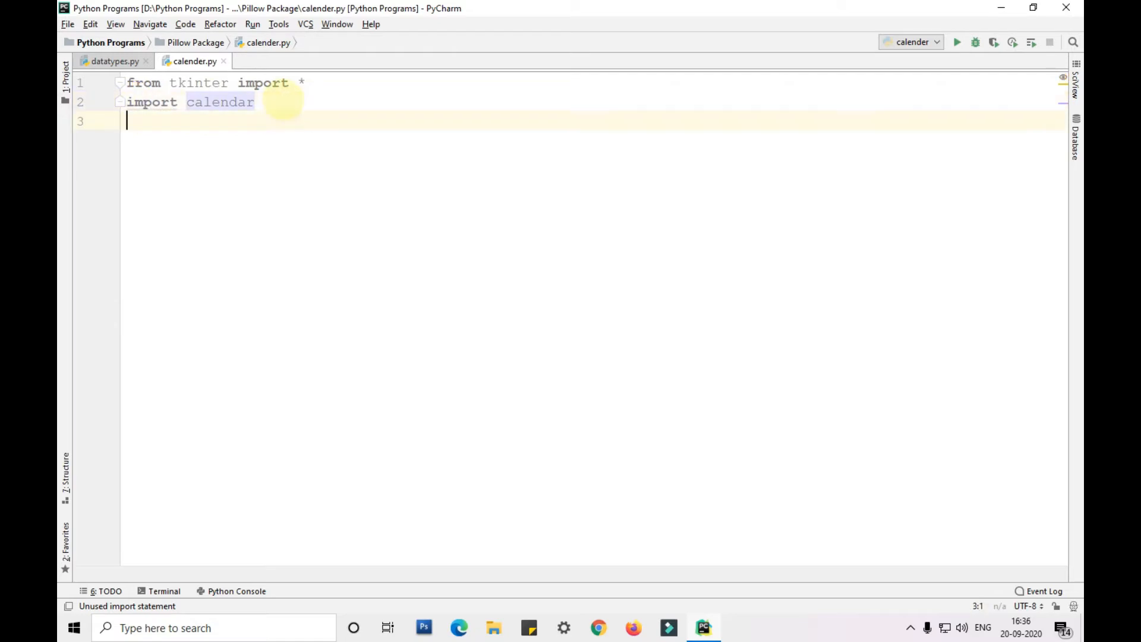
{"action": "type", "text": "roo"}
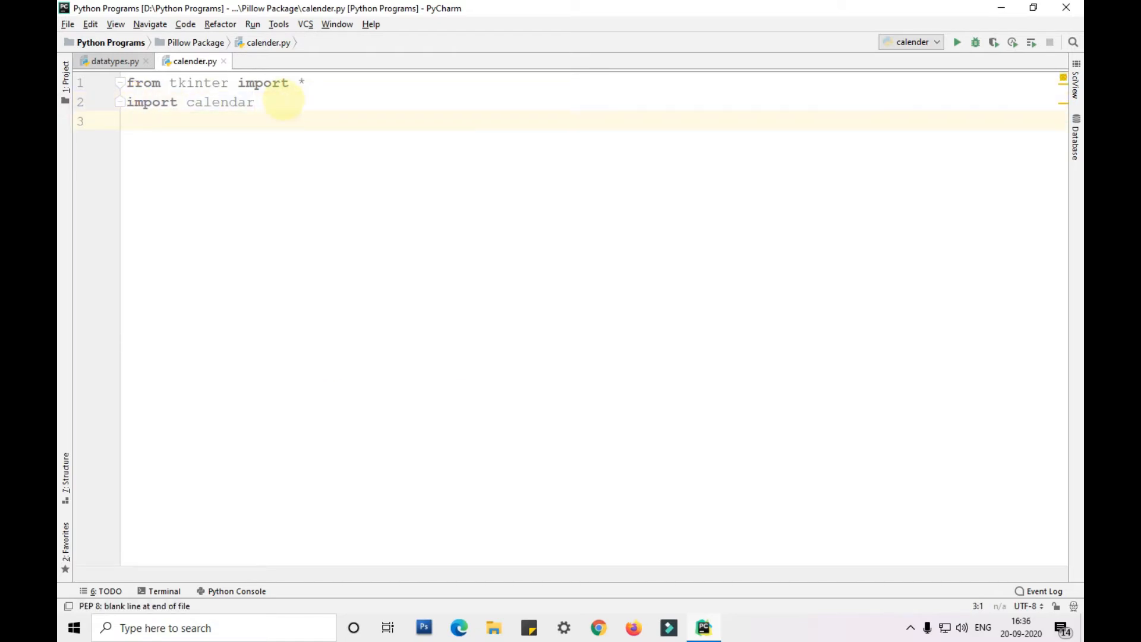
- Create the Tk window with 'cal=Tk()'
{"action": "type", "text": "calc"}
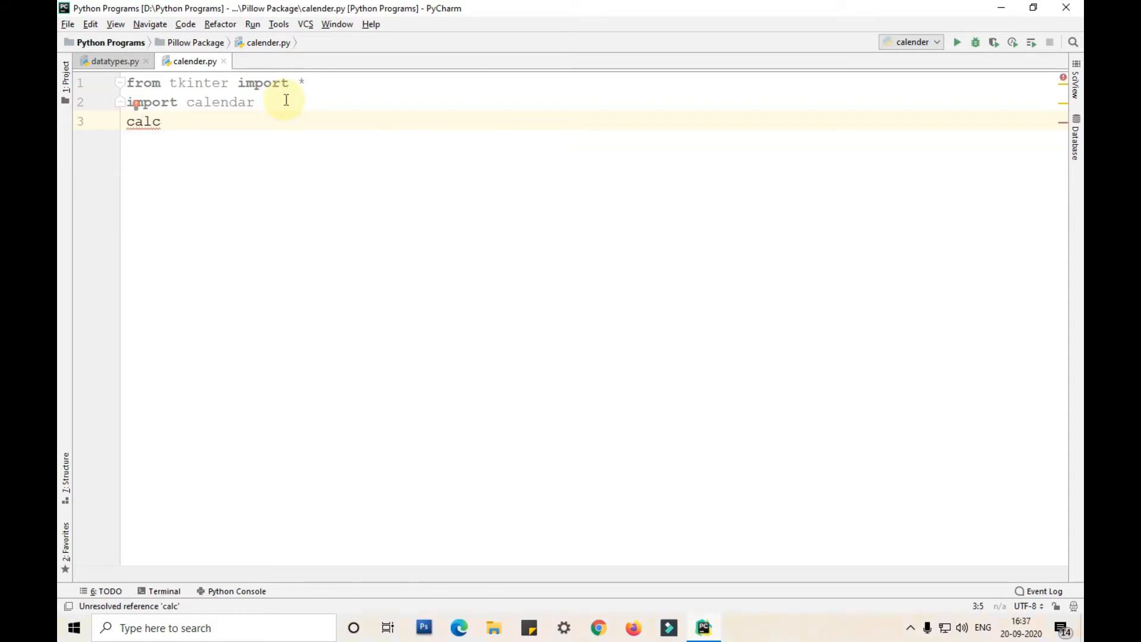
{"action": "key", "text": "Backspace"}
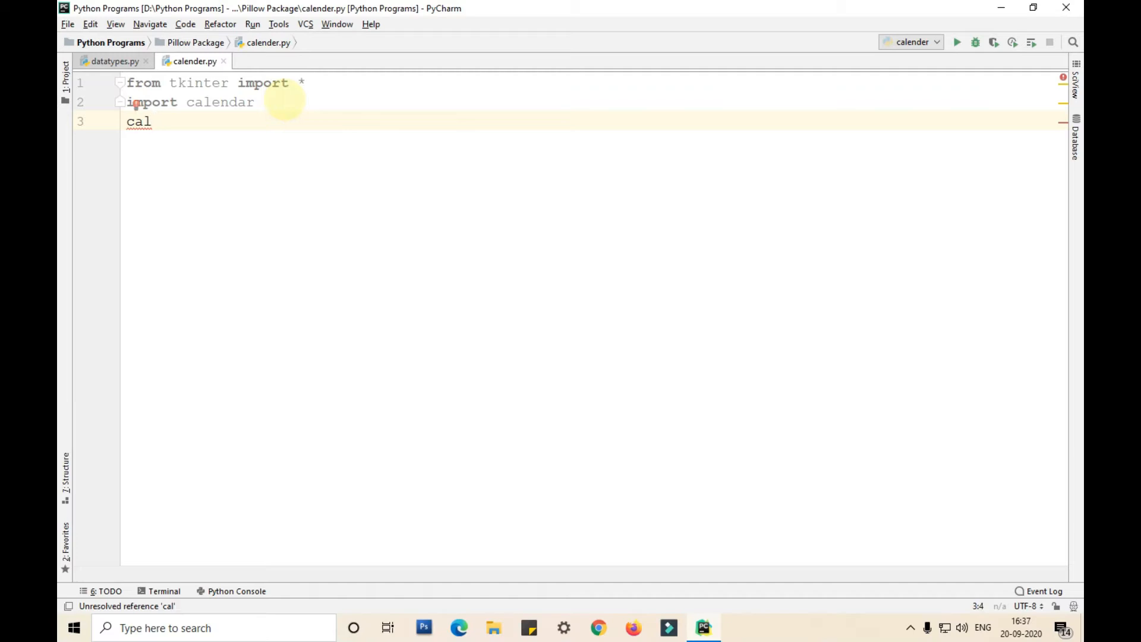
{"action": "type", "text": "="}
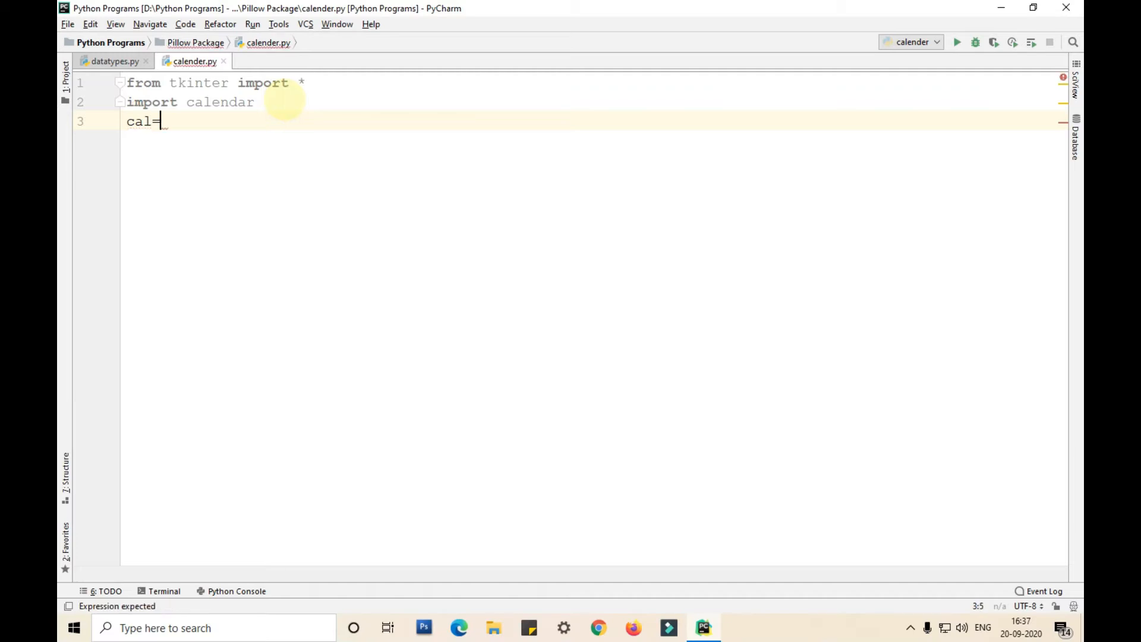
{"action": "type", "text": "Tk"}
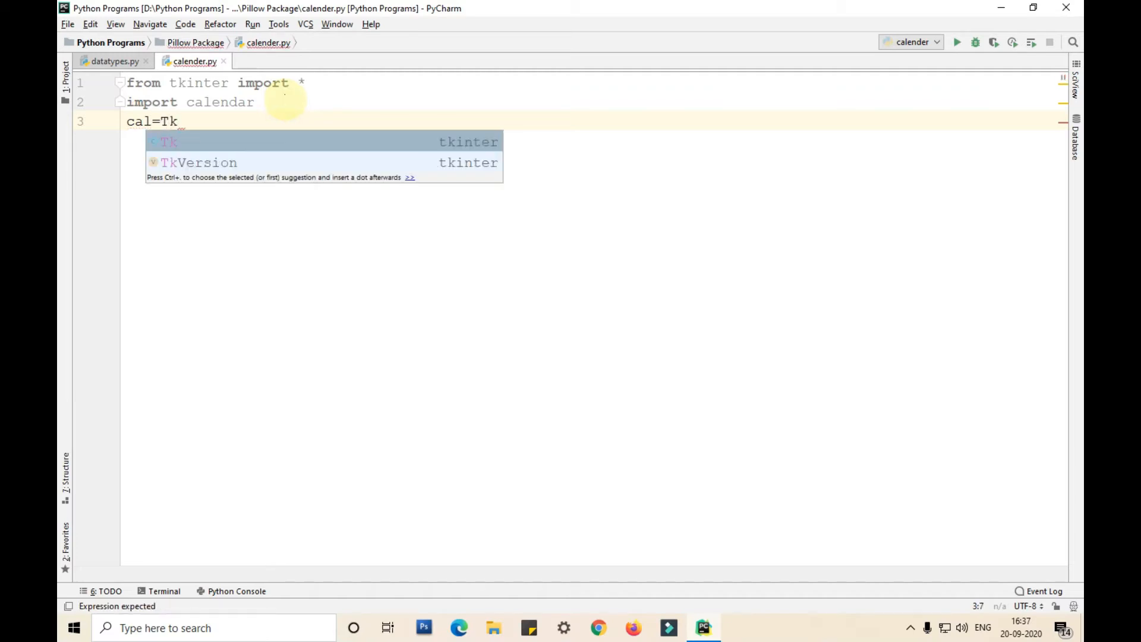
{"action": "key", "text": "Enter"}
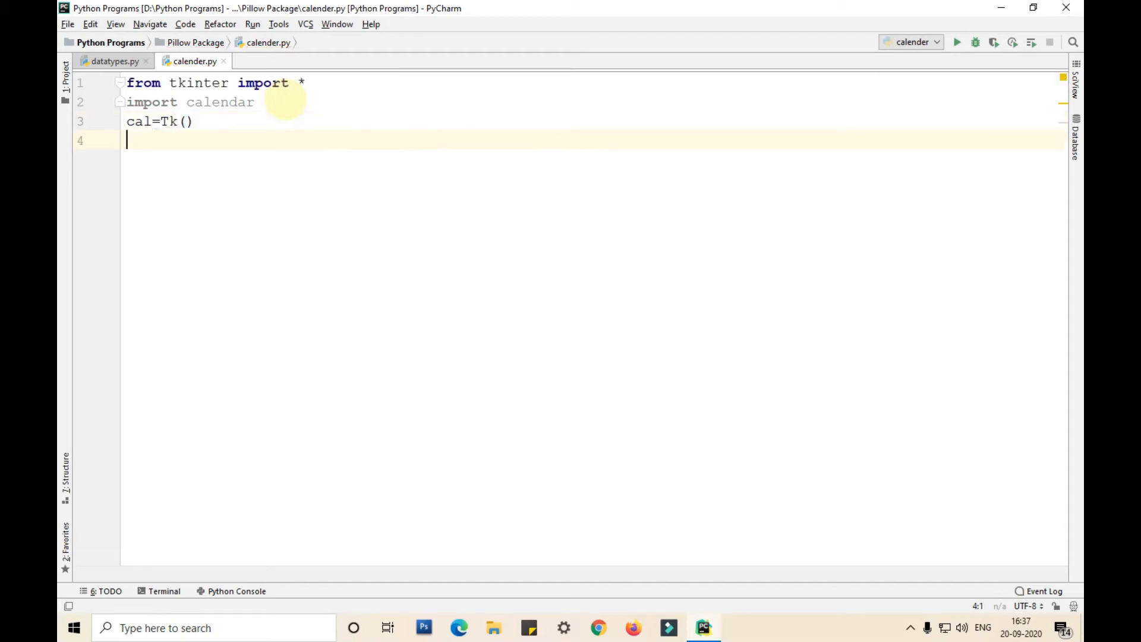
- Set the window title with cal.title("calender by Gautam")
{"action": "type", "text": "cal"}
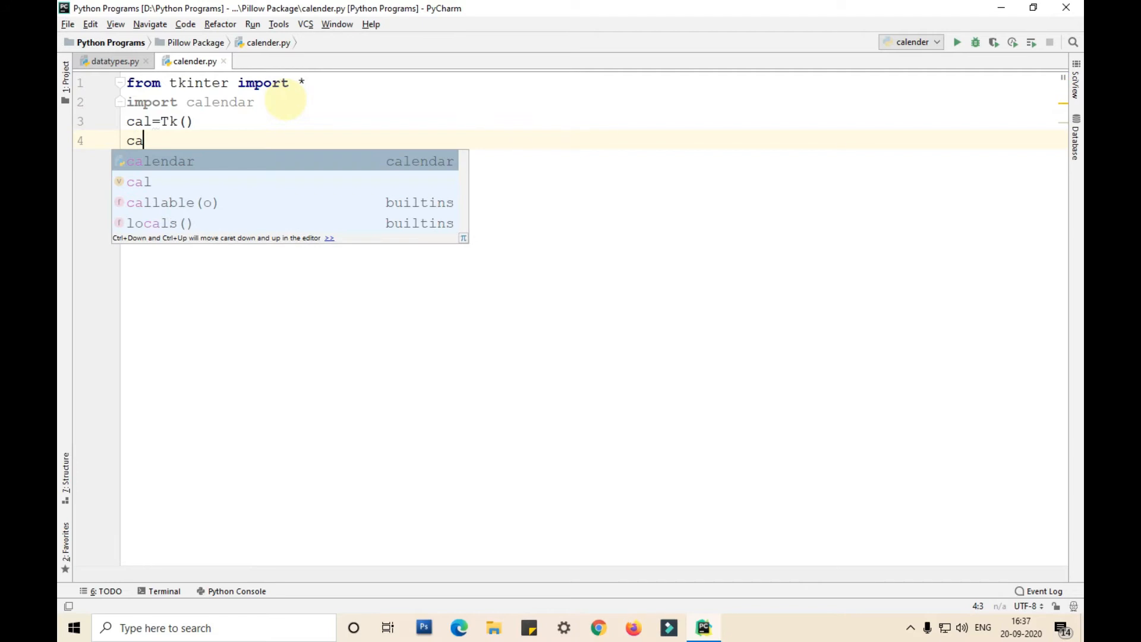
{"action": "type", "text": "ti"}
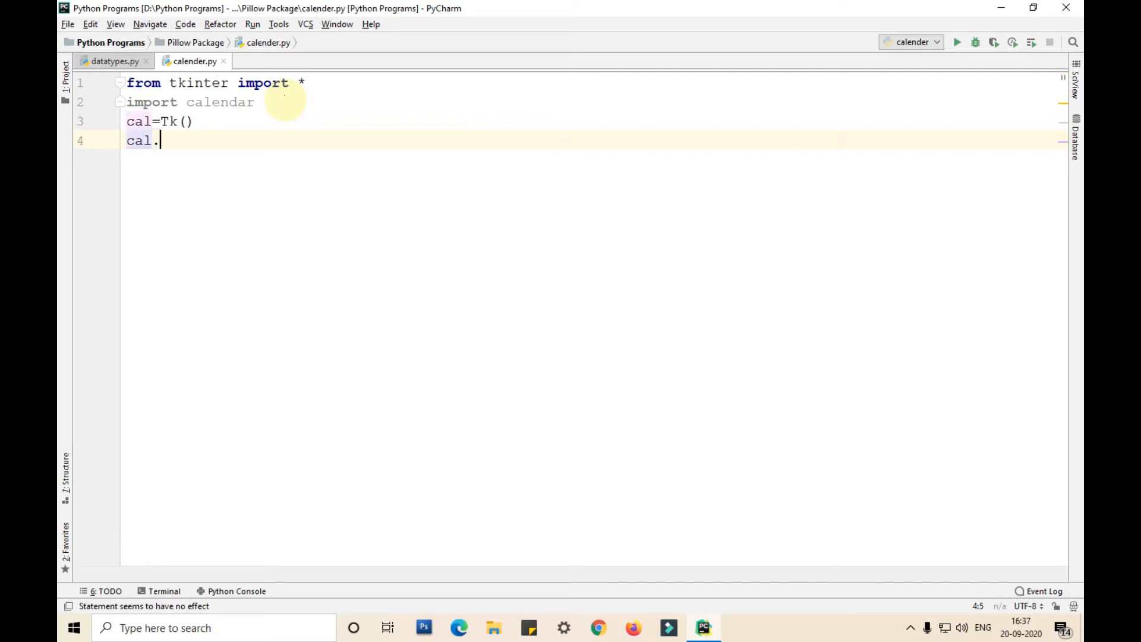
{"action": "type", "text": "title"}
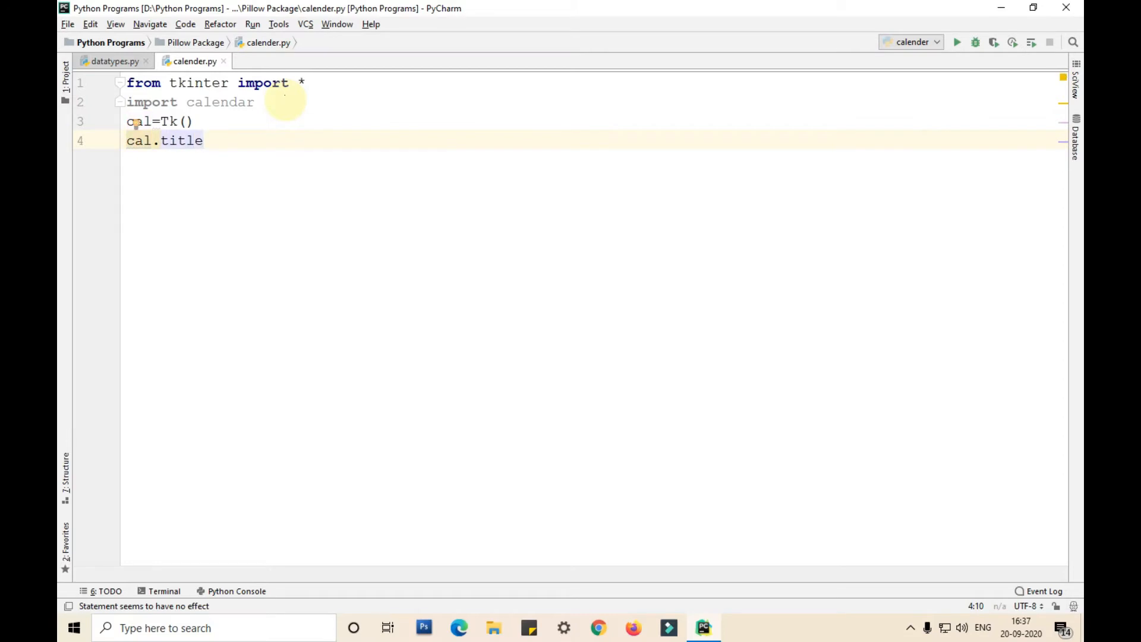
{"action": "type", "text": "(\"c\""}
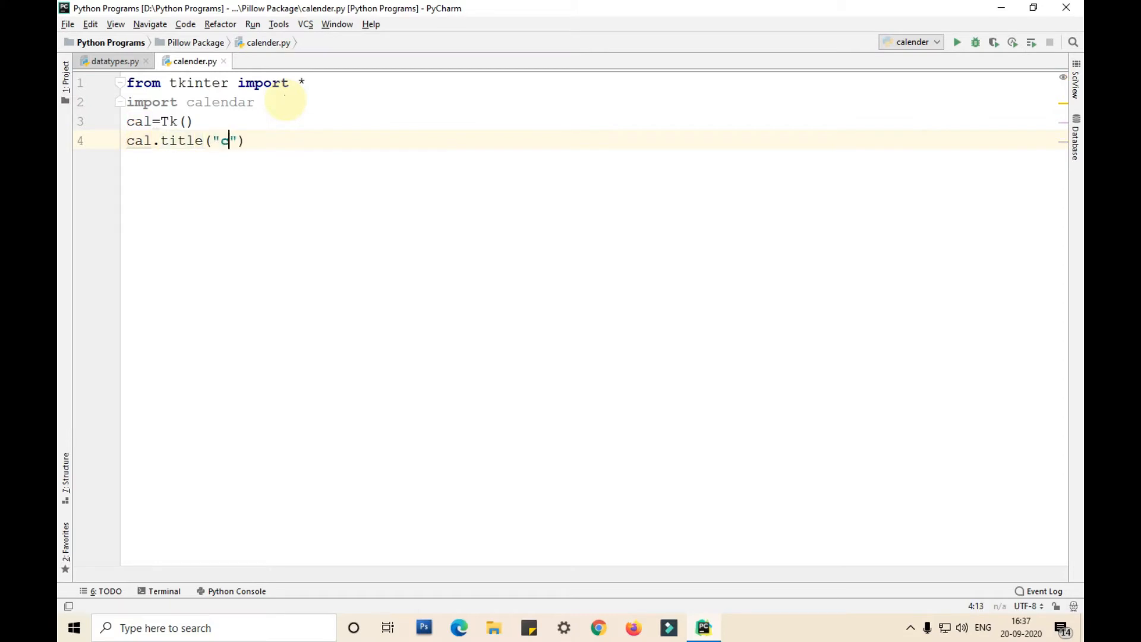
{"action": "type", "text": "alender by Ga"}
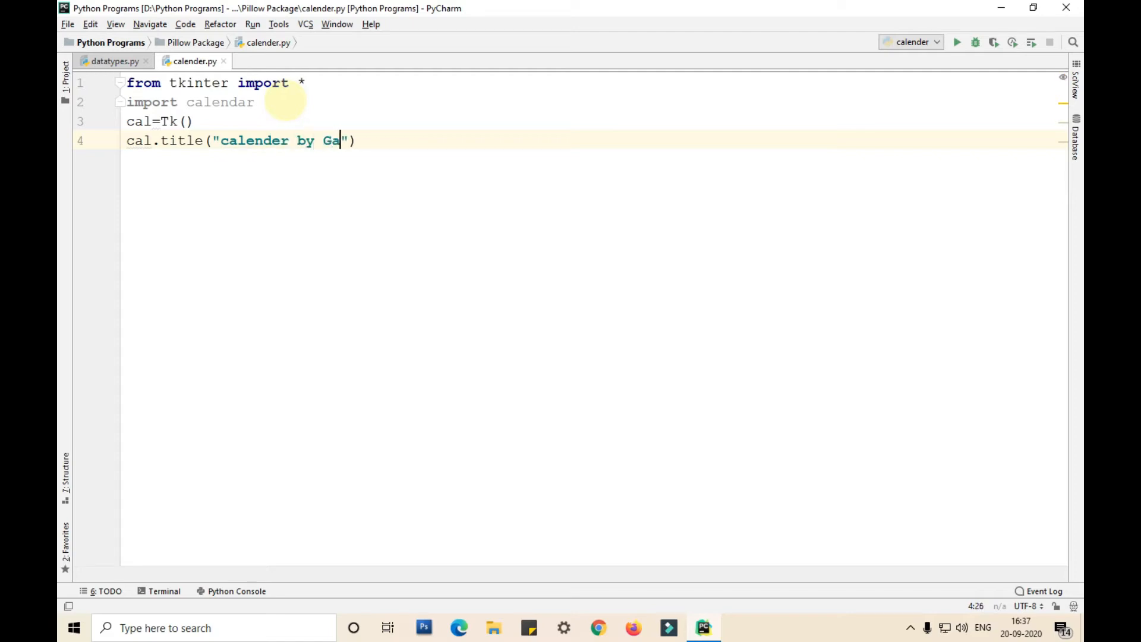
{"action": "type", "text": "utam"}
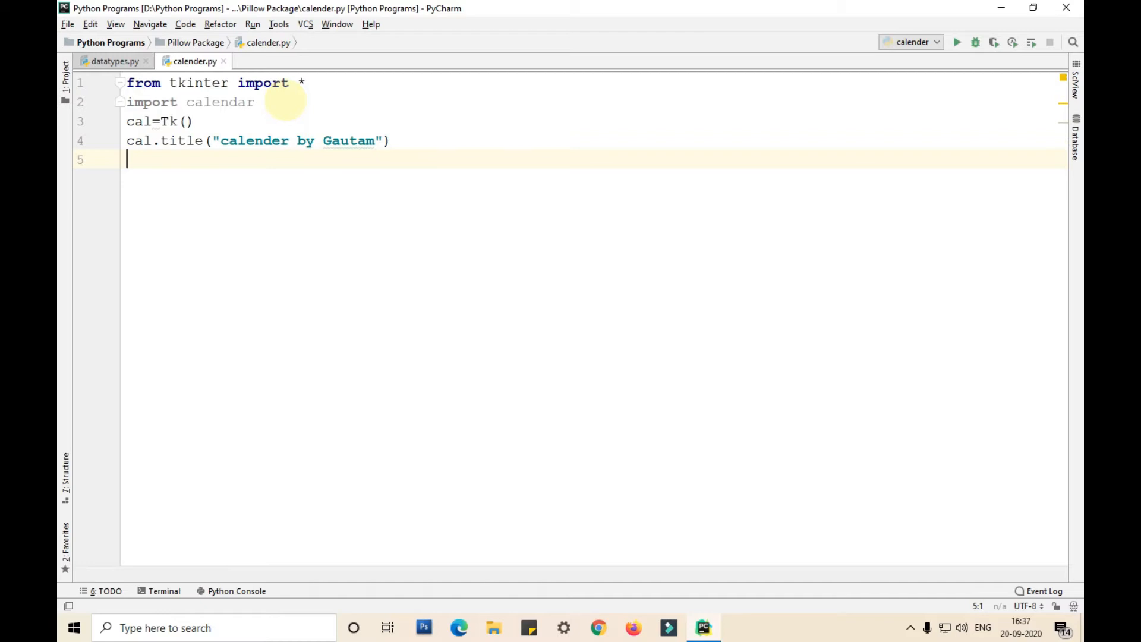
- Add year=int(input("Enter the year to show the calender")) on line 5
{"action": "type", "text": "ye"}
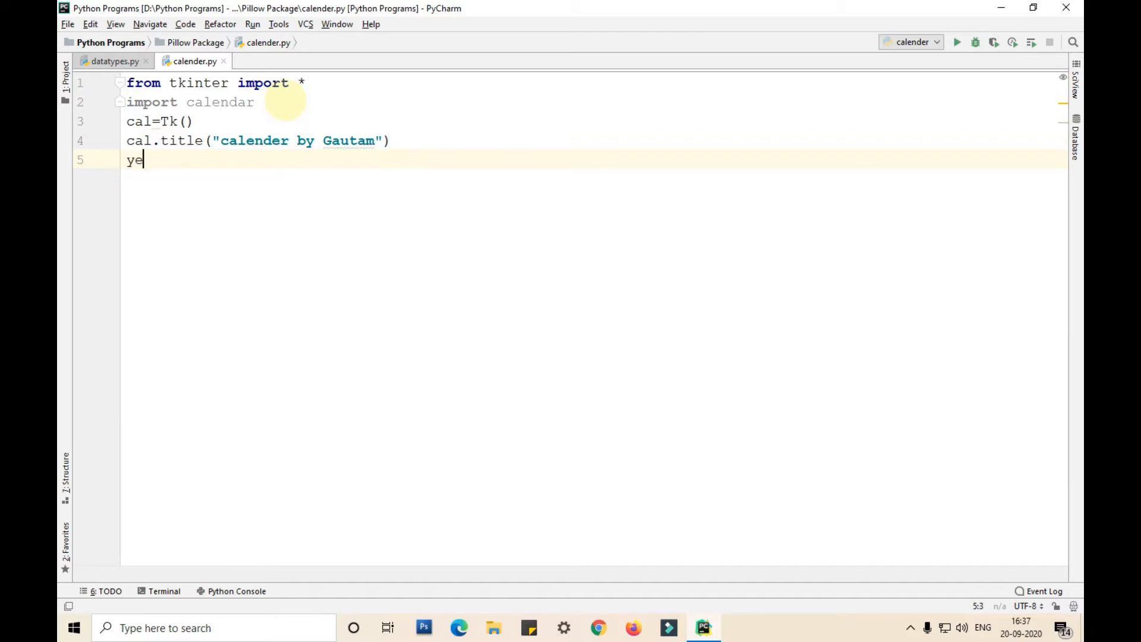
{"action": "type", "text": "a"}
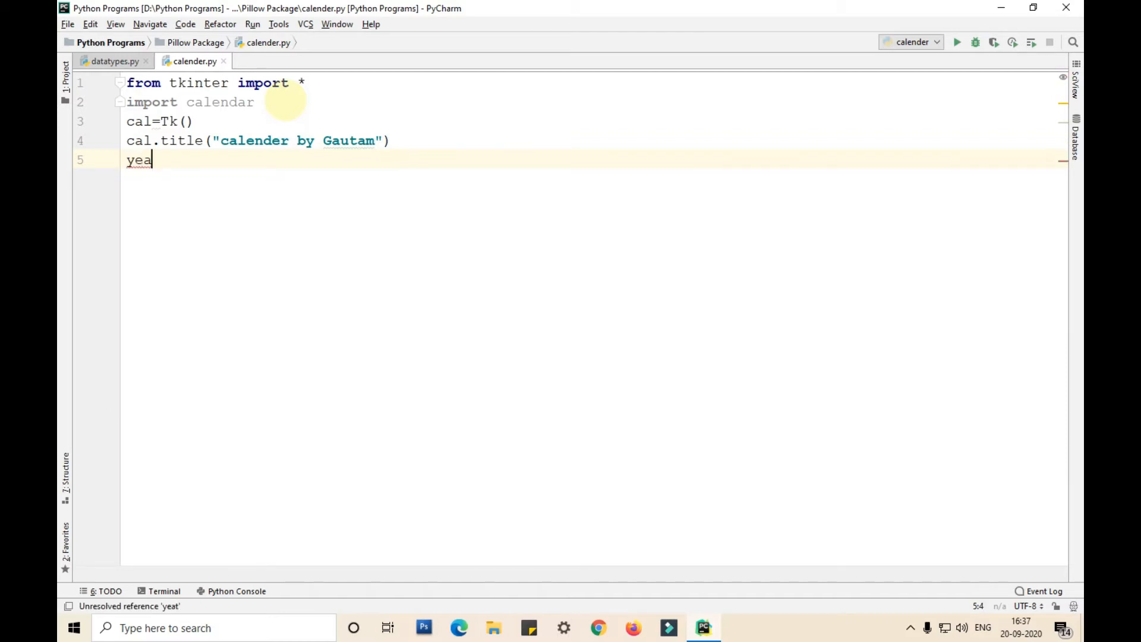
{"action": "type", "text": "r="}
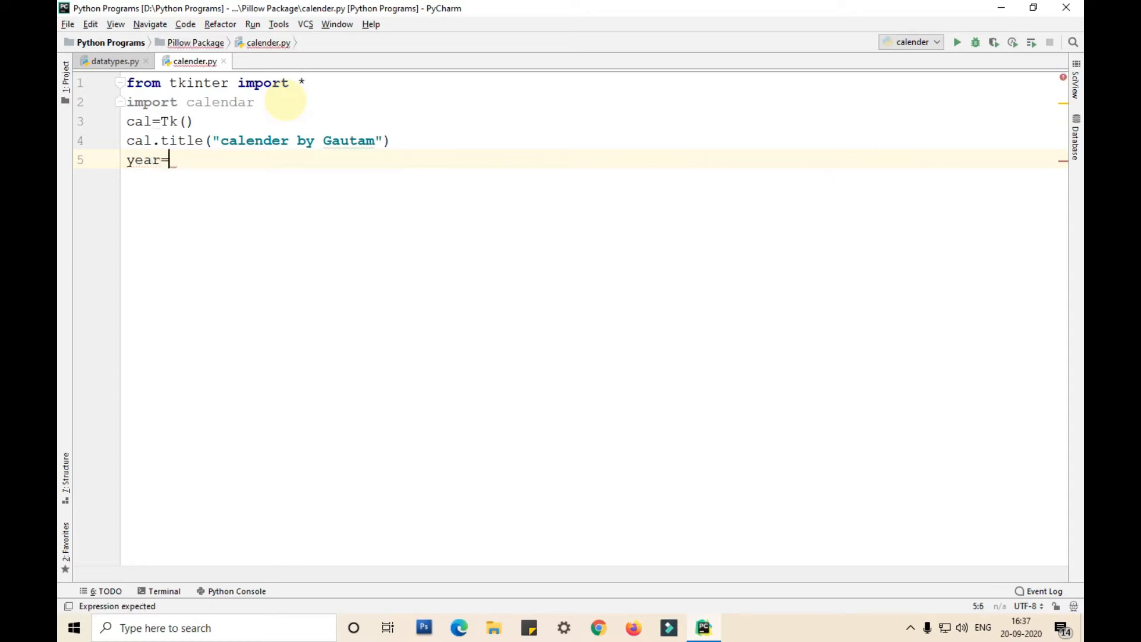
{"action": "type", "text": "int"}
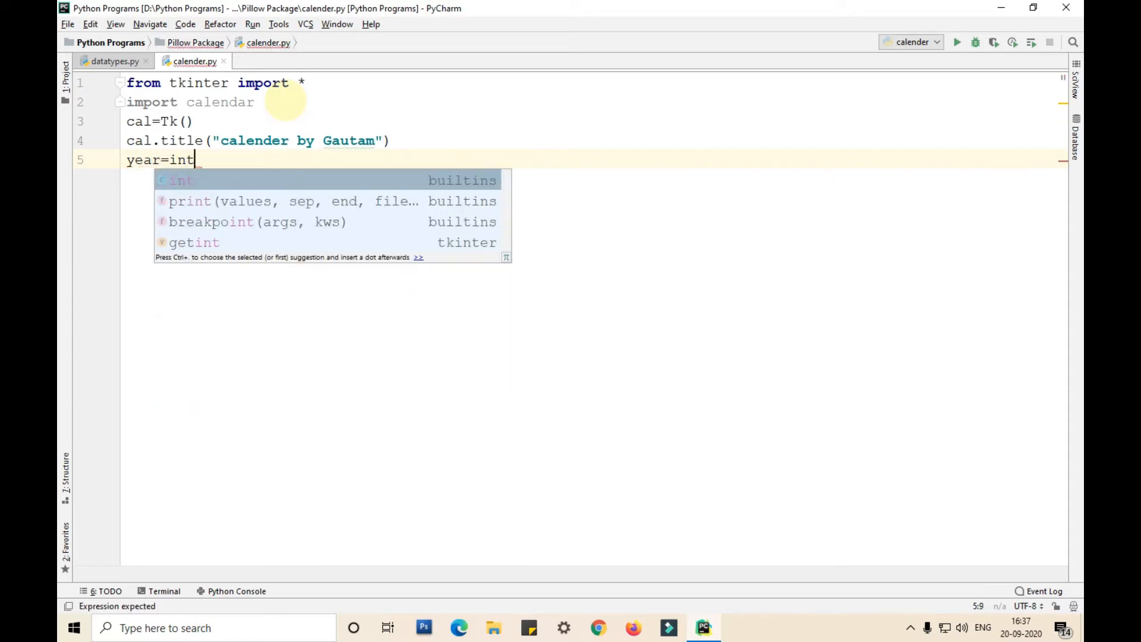
{"action": "type", "text": "(in"}
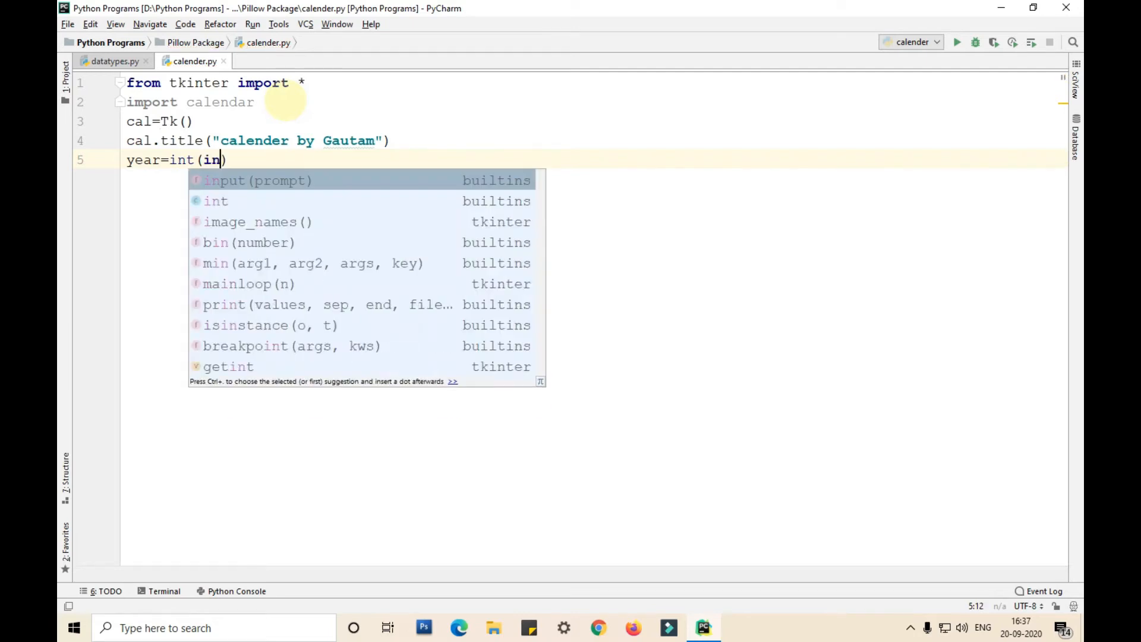
{"action": "type", "text": "put("}
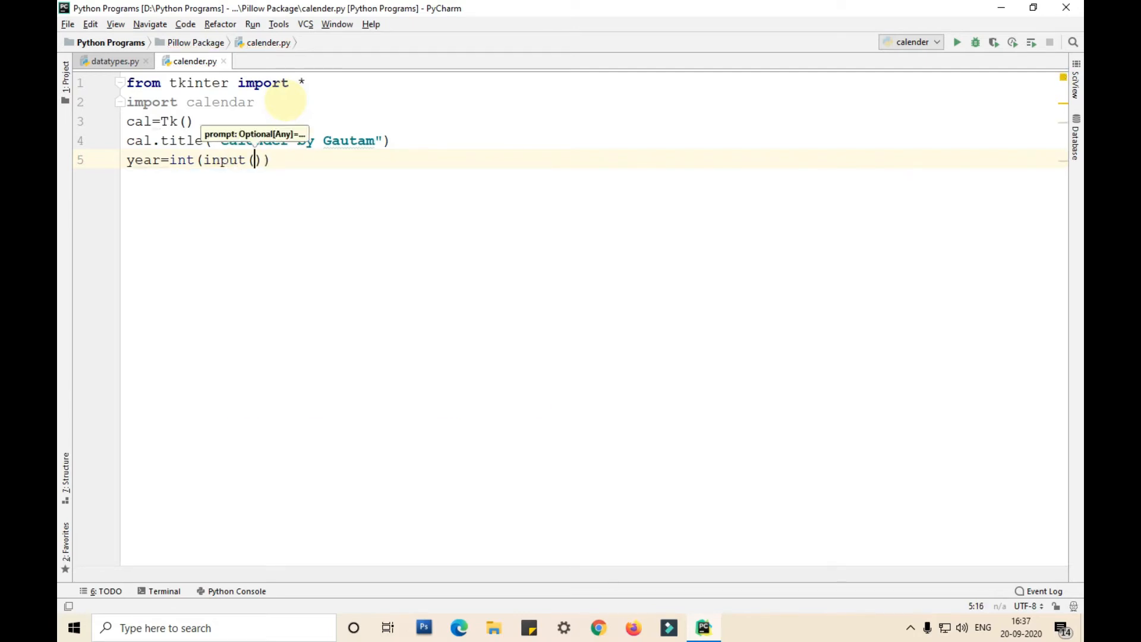
{"action": "type", "text": "Enter"}
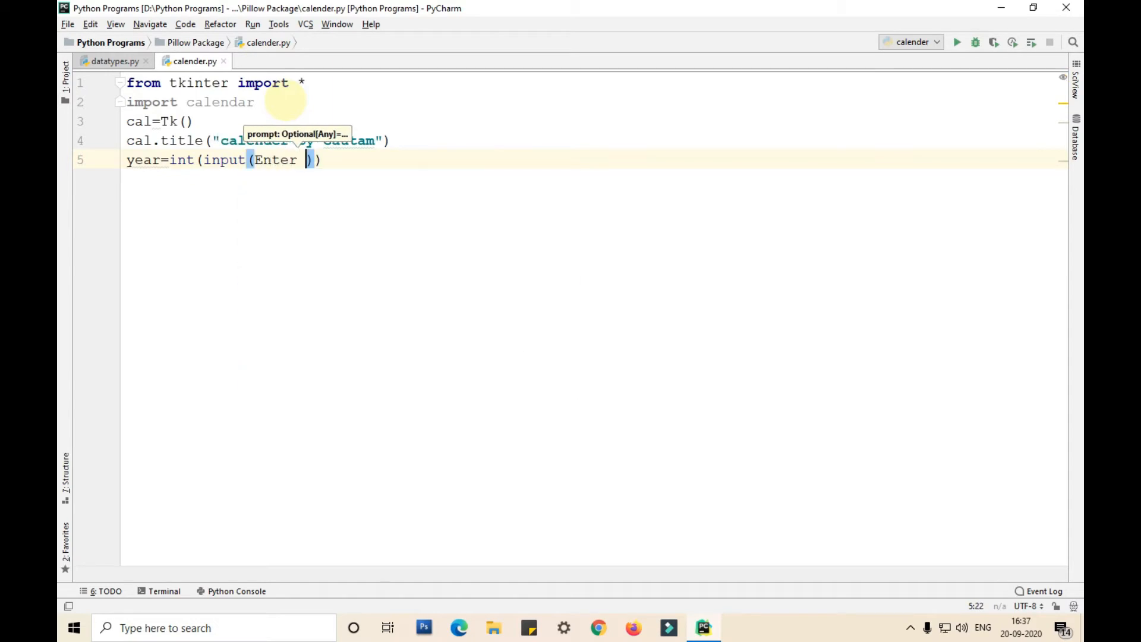
{"action": "type", "text": "the year to"}
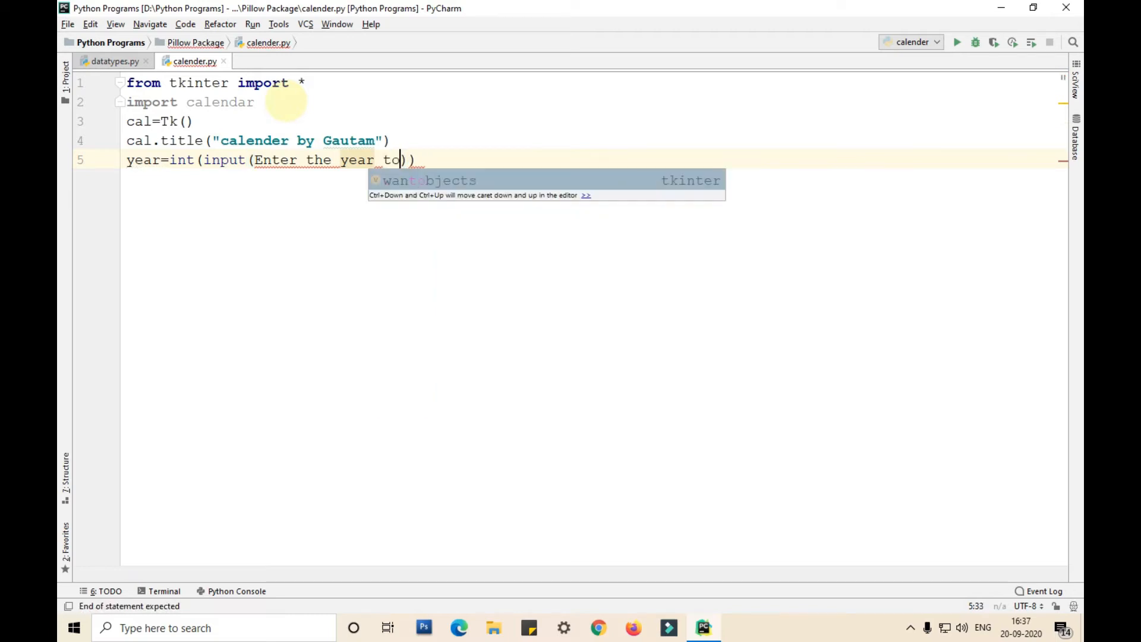
{"action": "type", "text": "show th"}
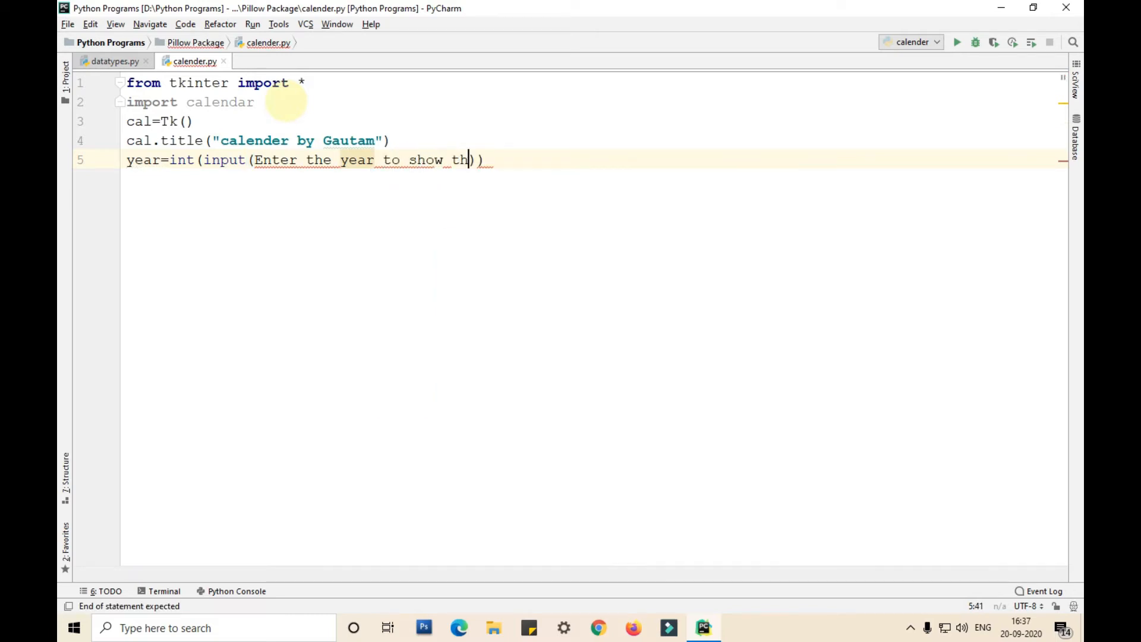
{"action": "type", "text": "e calender"}
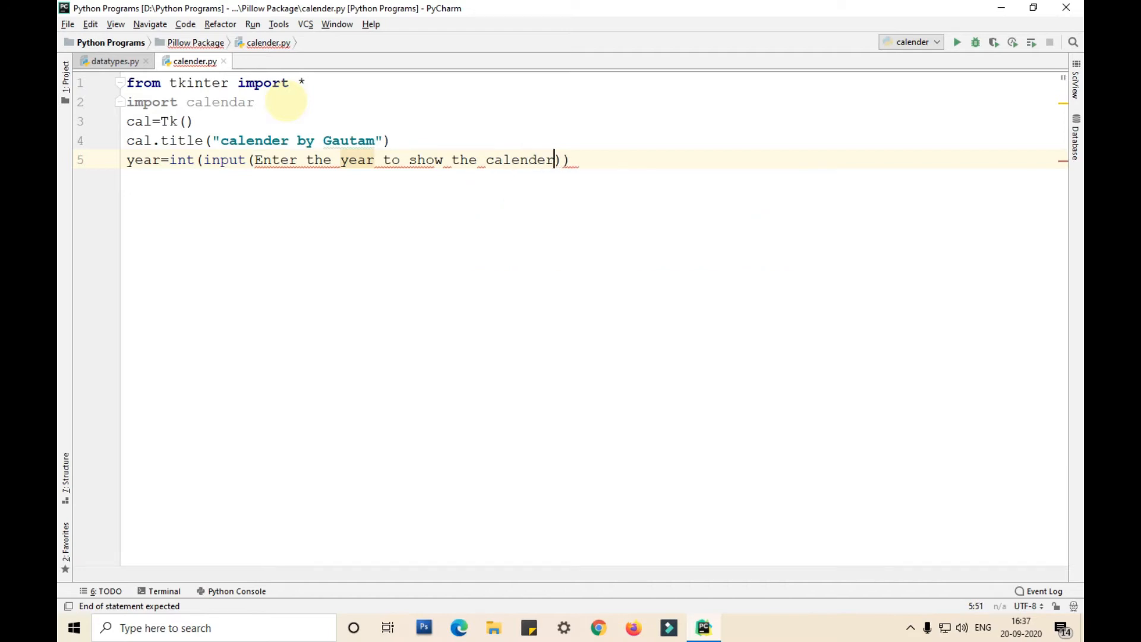
{"action": "type", "text": "\"\""}
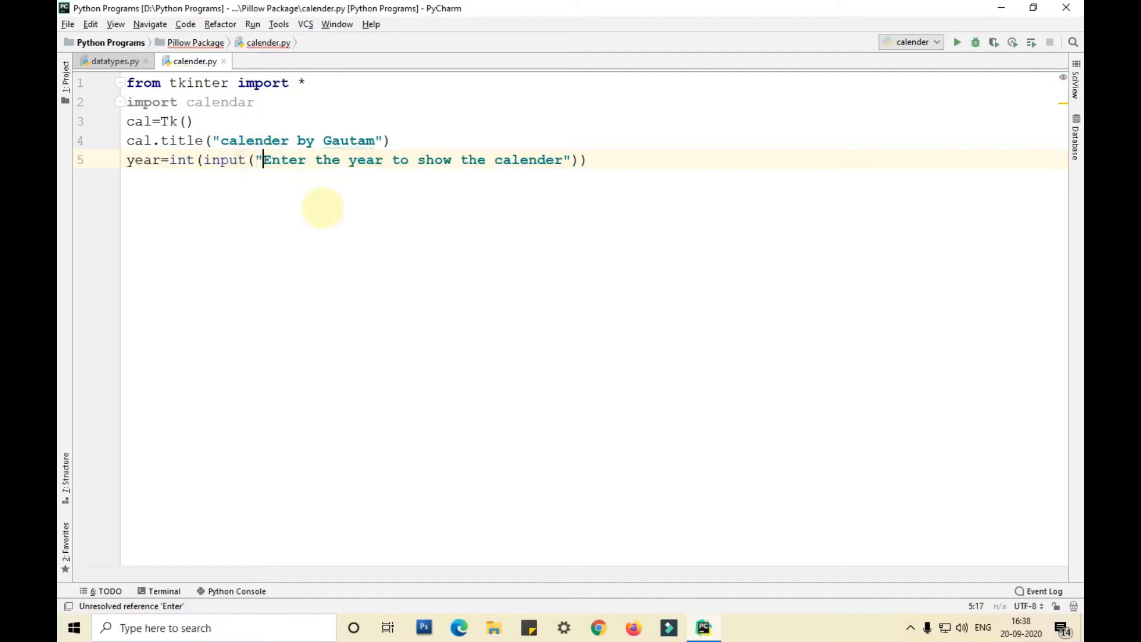
{"action": "key", "text": "enter"}
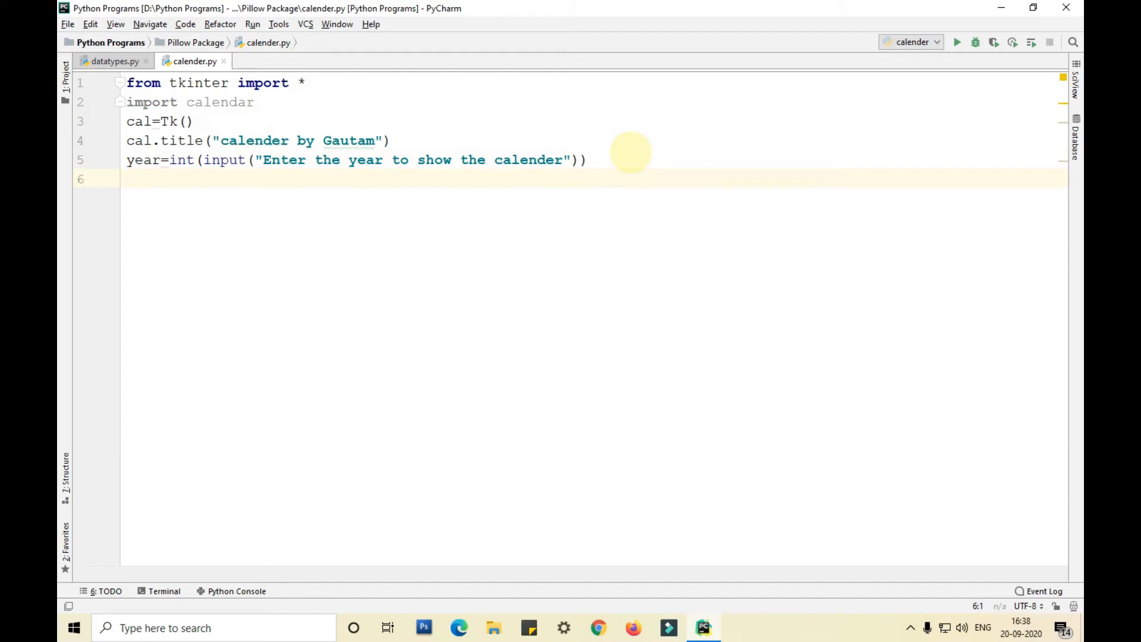
- Add MyCal=calendar.calendar(year) to build the year's calendar text
{"action": "type", "text": "c"}
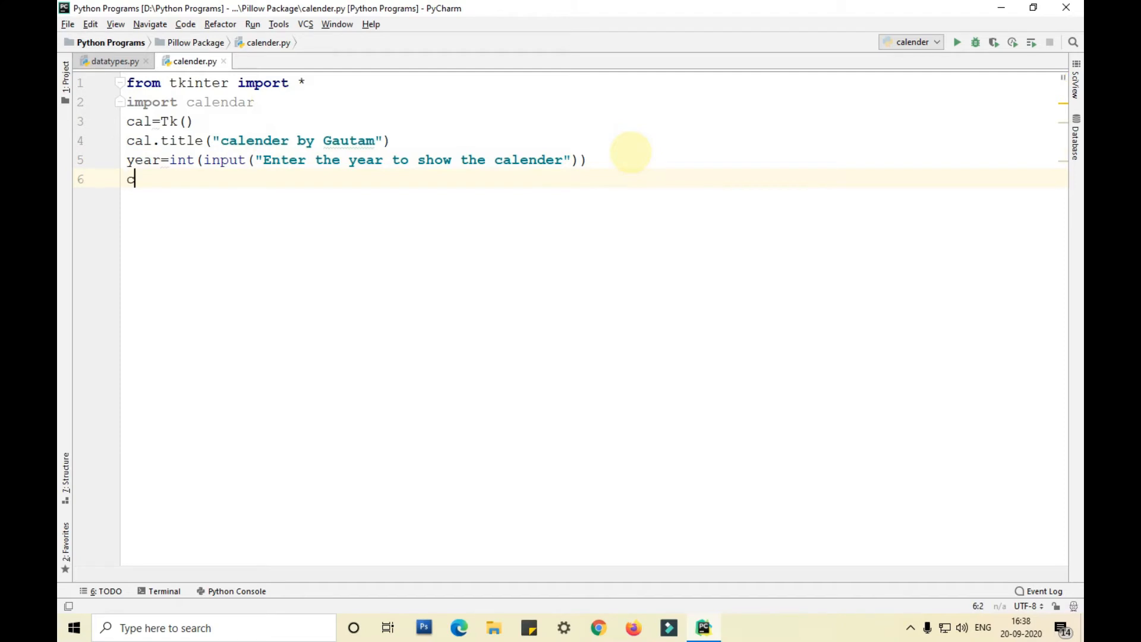
{"action": "key", "text": "Backspace"}
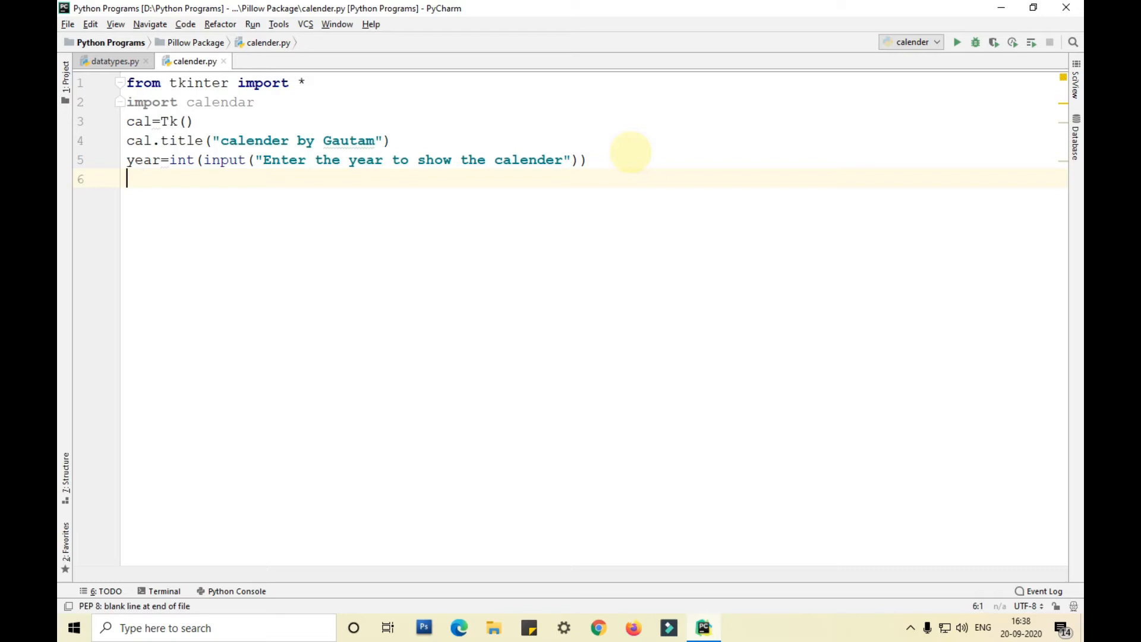
{"action": "type", "text": "MyCal"}
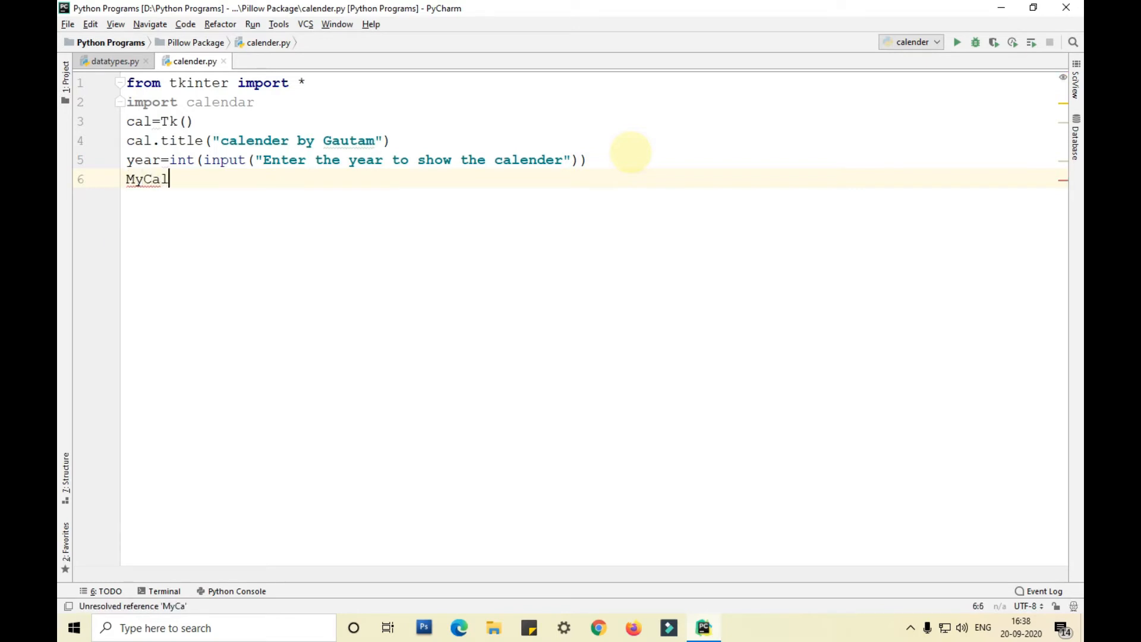
{"action": "type", "text": "="}
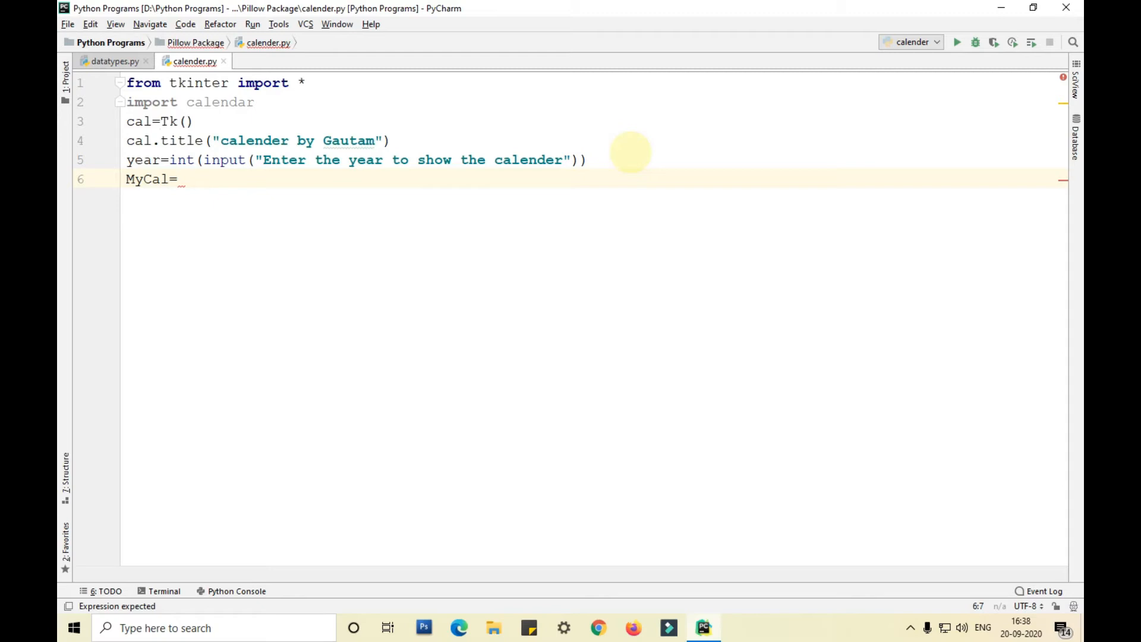
{"action": "type", "text": "cal"}
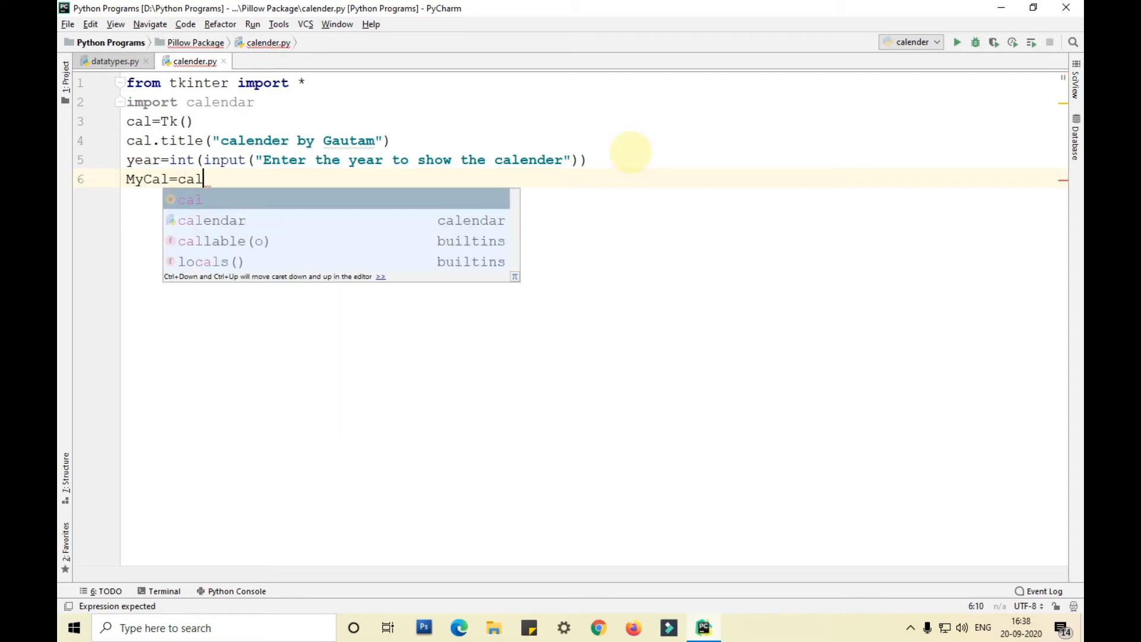
{"action": "key", "text": "Escape"}
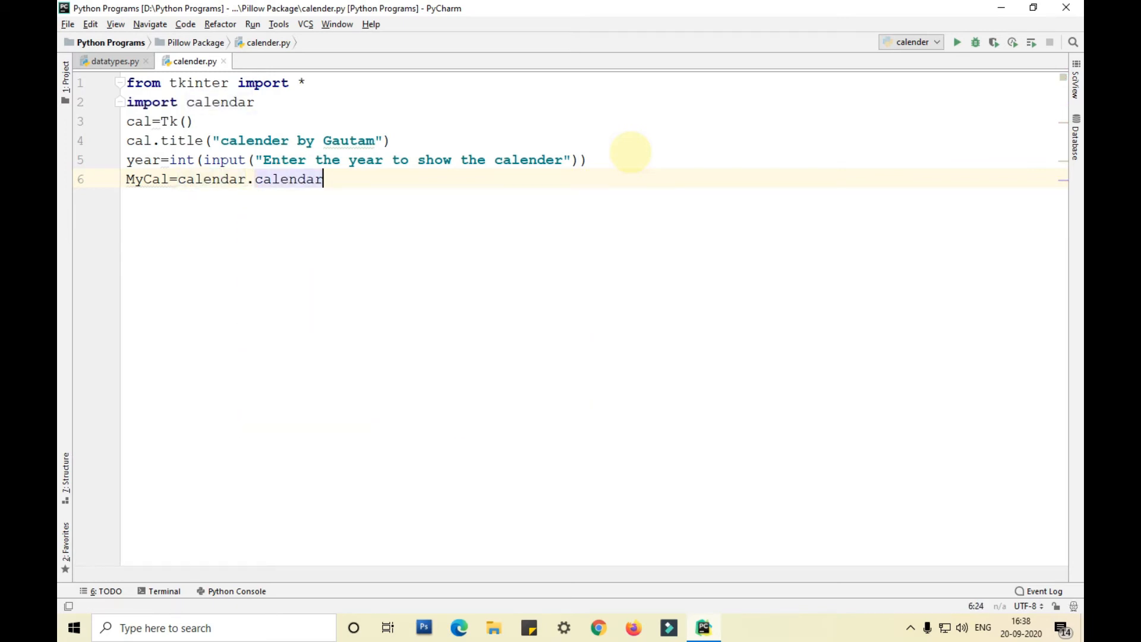
{"action": "type", "text": "(year"}
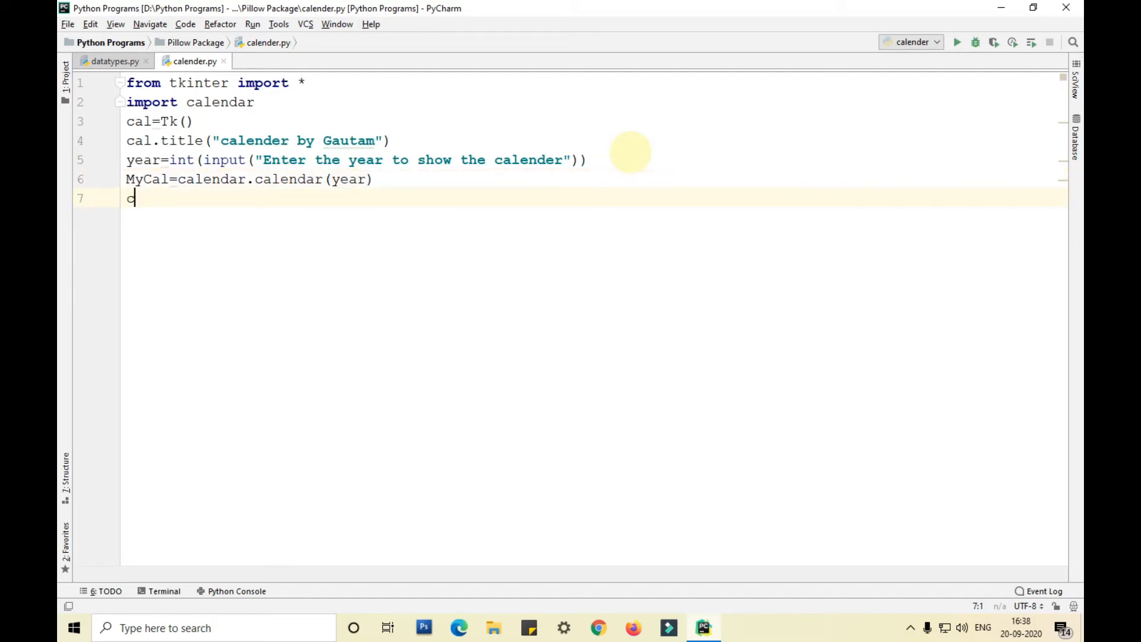
- Add cal_year=Label(cal, text=MyCal, font="Consolas 10 bold")
{"action": "type", "text": "cal_y"}
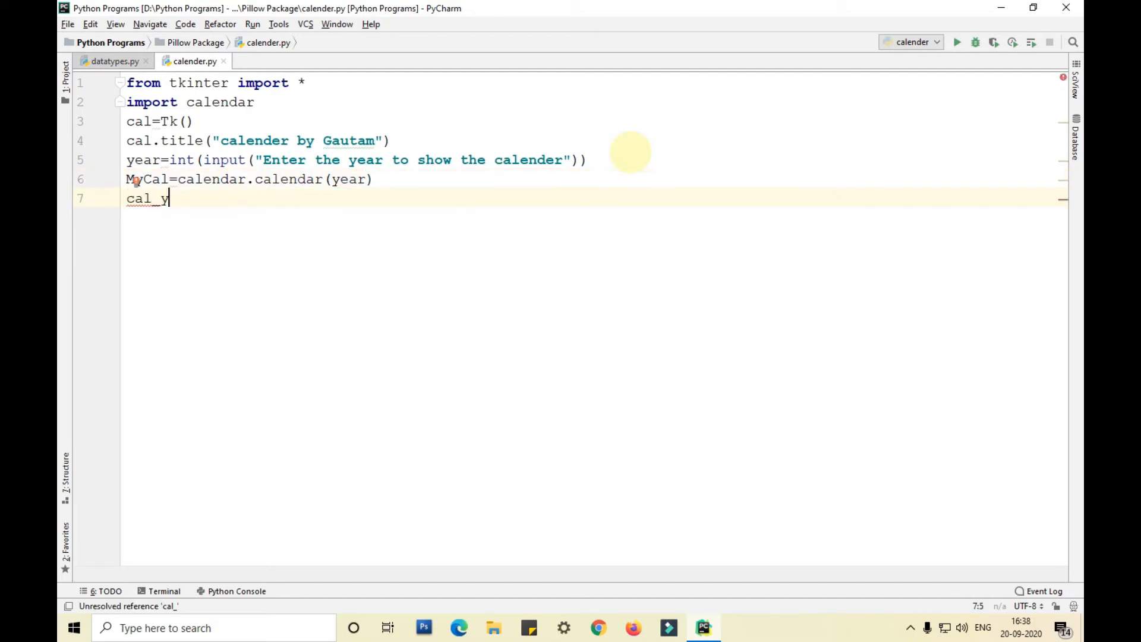
{"action": "type", "text": "ear"}
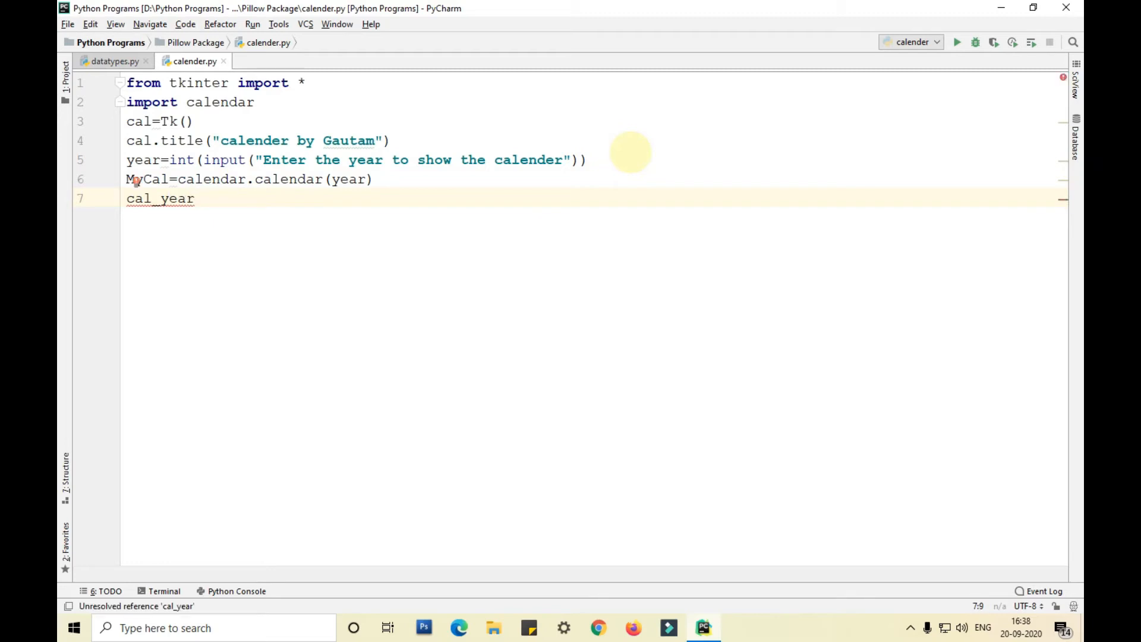
{"action": "type", "text": "=Label("}
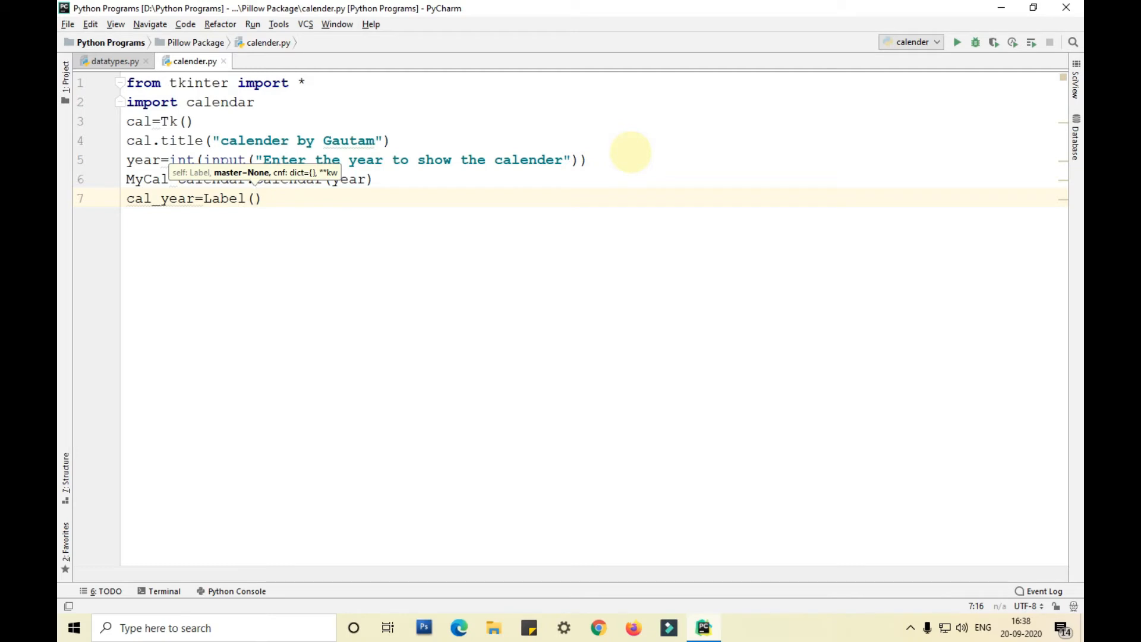
{"action": "type", "text": "cal,"}
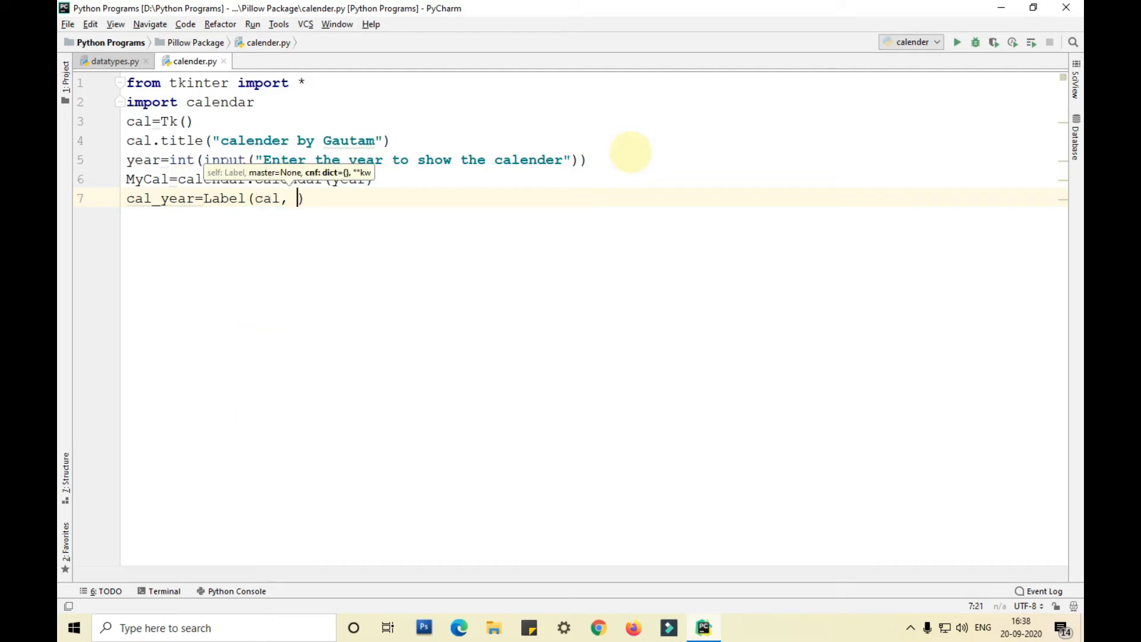
{"action": "type", "text": "text"}
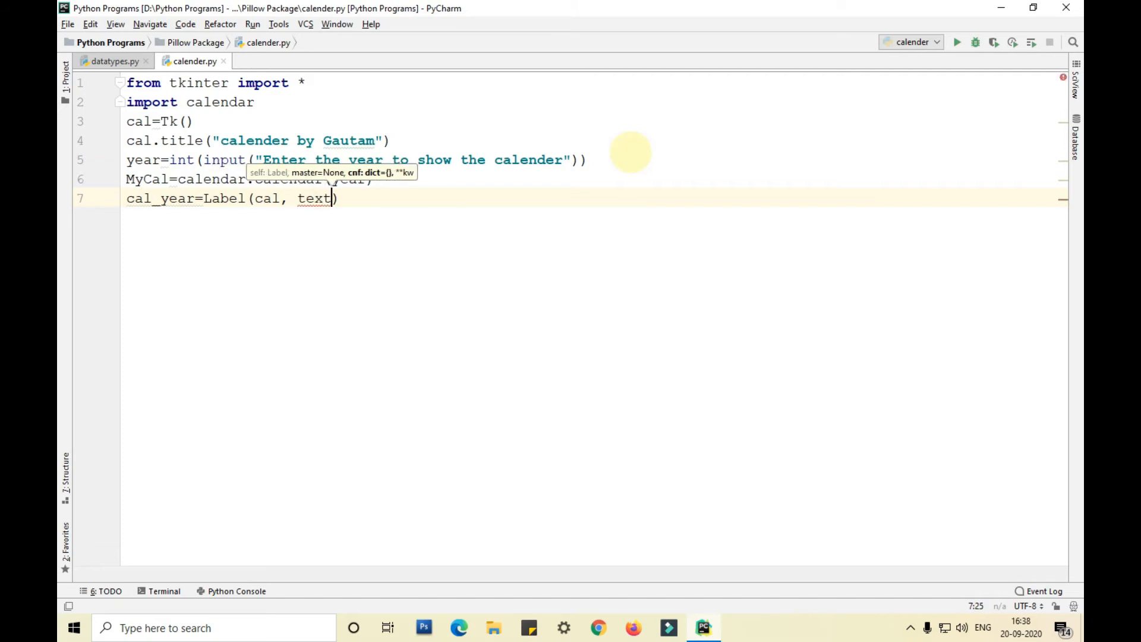
{"action": "type", "text": "m"}
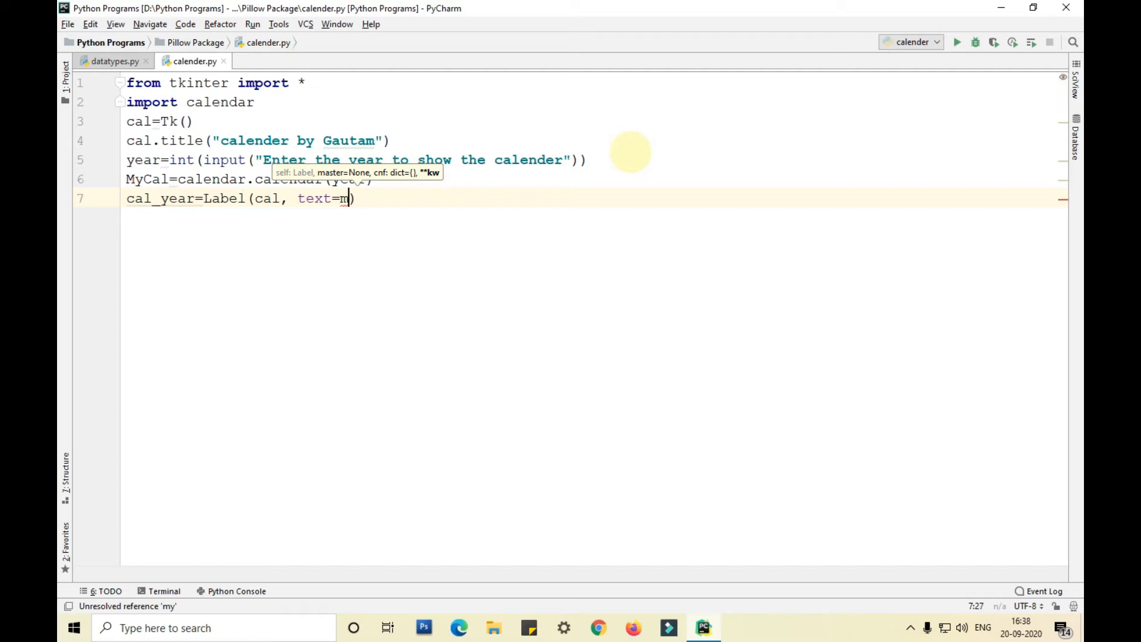
{"action": "type", "text": "yca"}
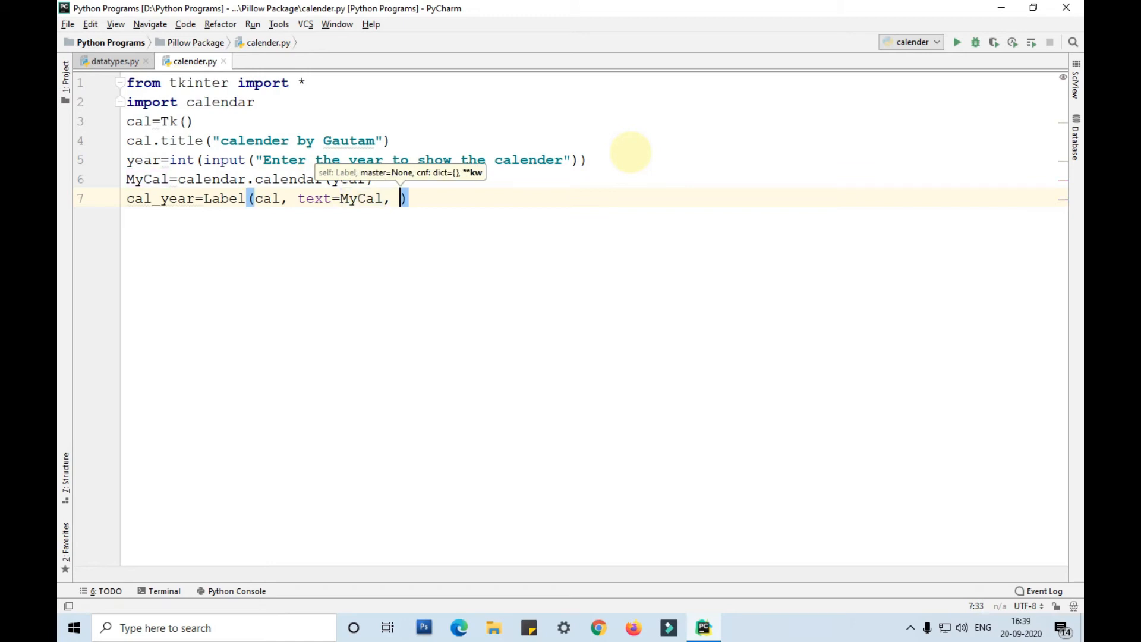
{"action": "type", "text": "font"}
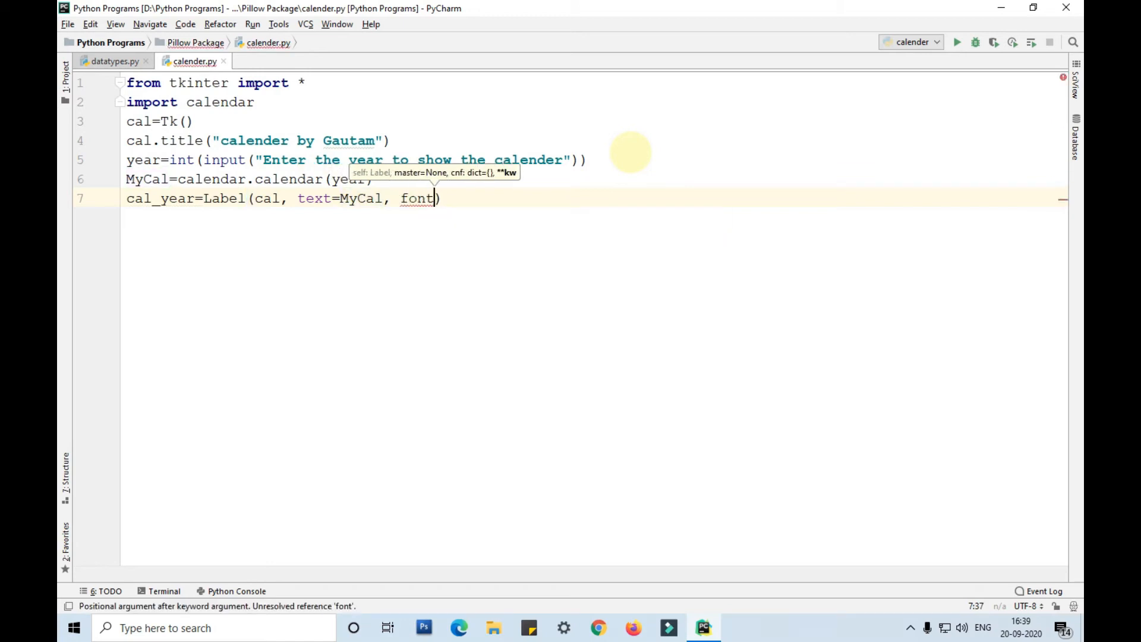
{"action": "type", "text": "=\""}
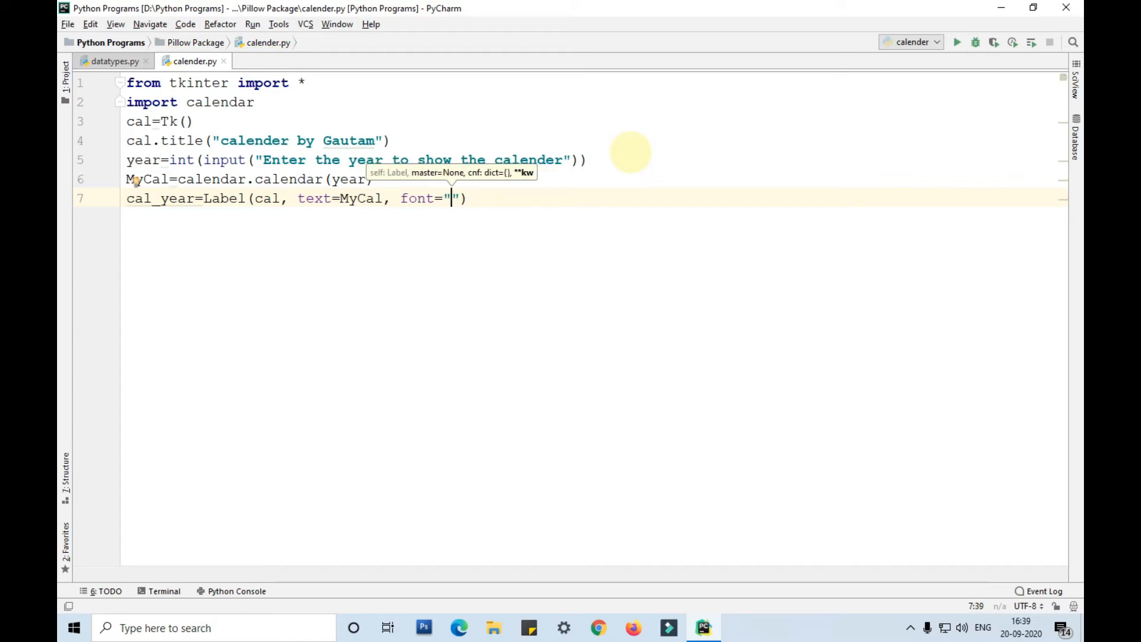
{"action": "type", "text": "Consolas"}
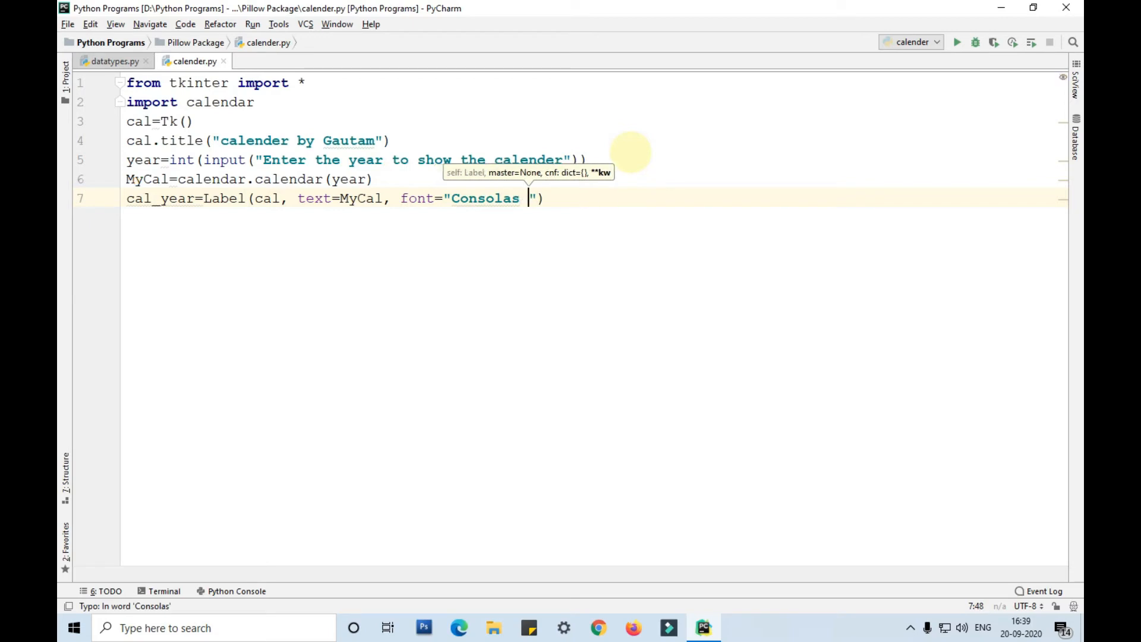
{"action": "type", "text": "10 bold"}
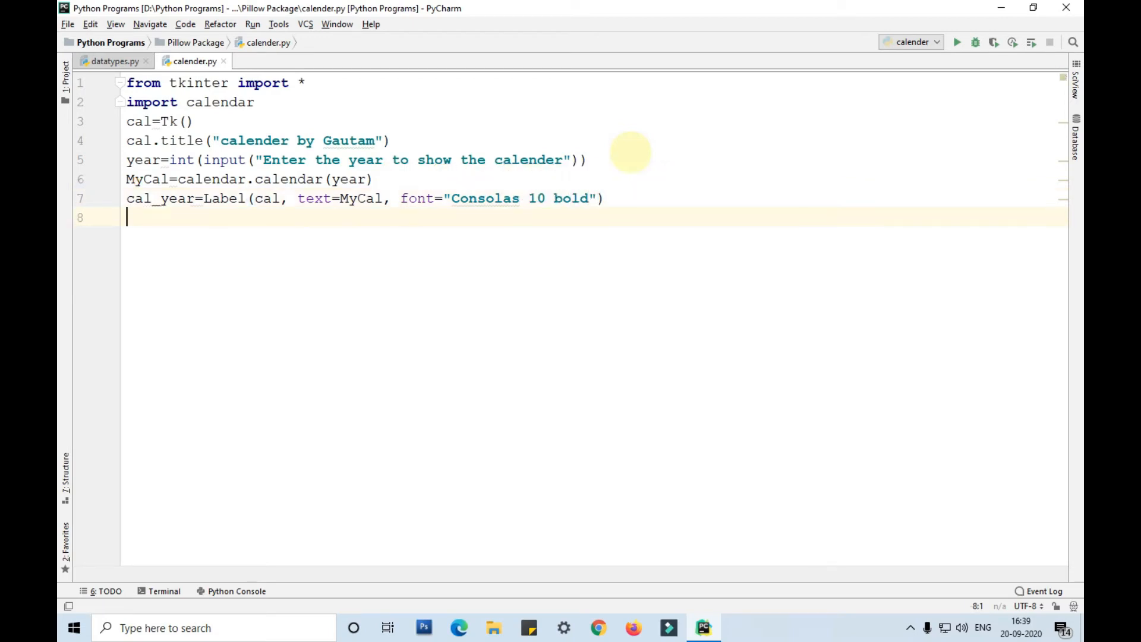
- Correct line 8 to cal_year.pack() and add cal.mainloop() on line 9
{"action": "type", "text": "cal_year"}
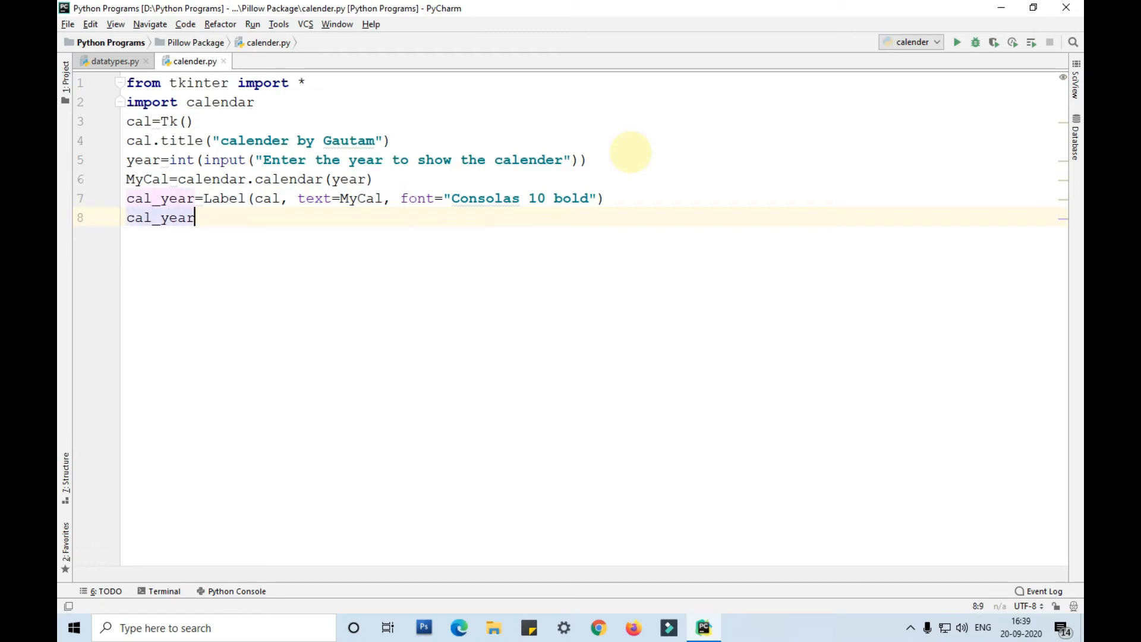
{"action": "type", "text": "=pac"}
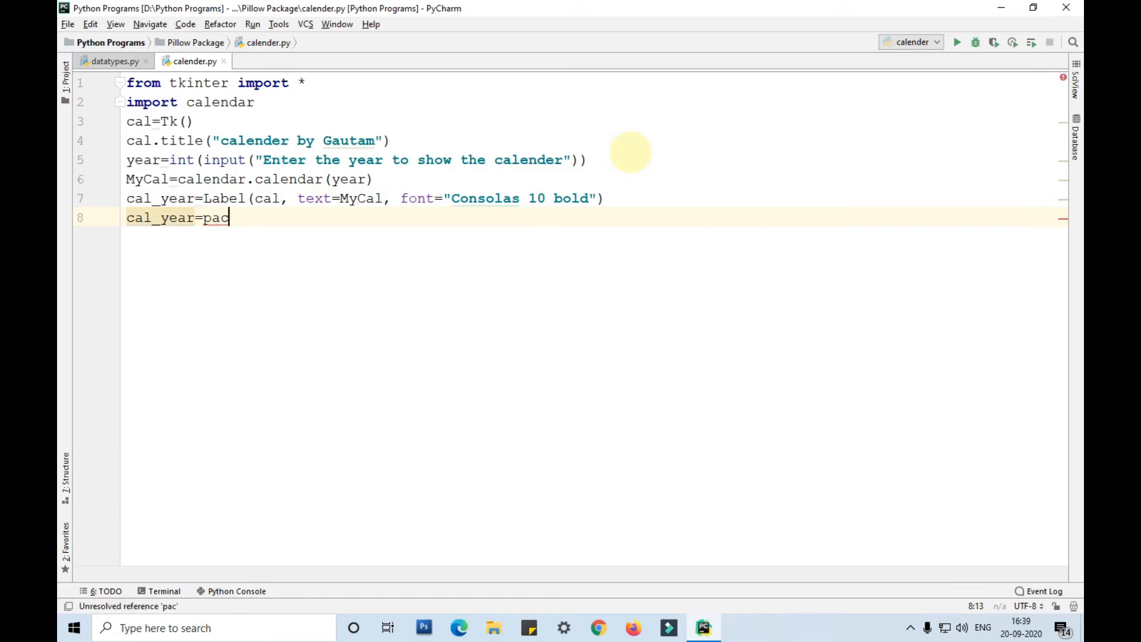
{"action": "type", "text": "k()"}
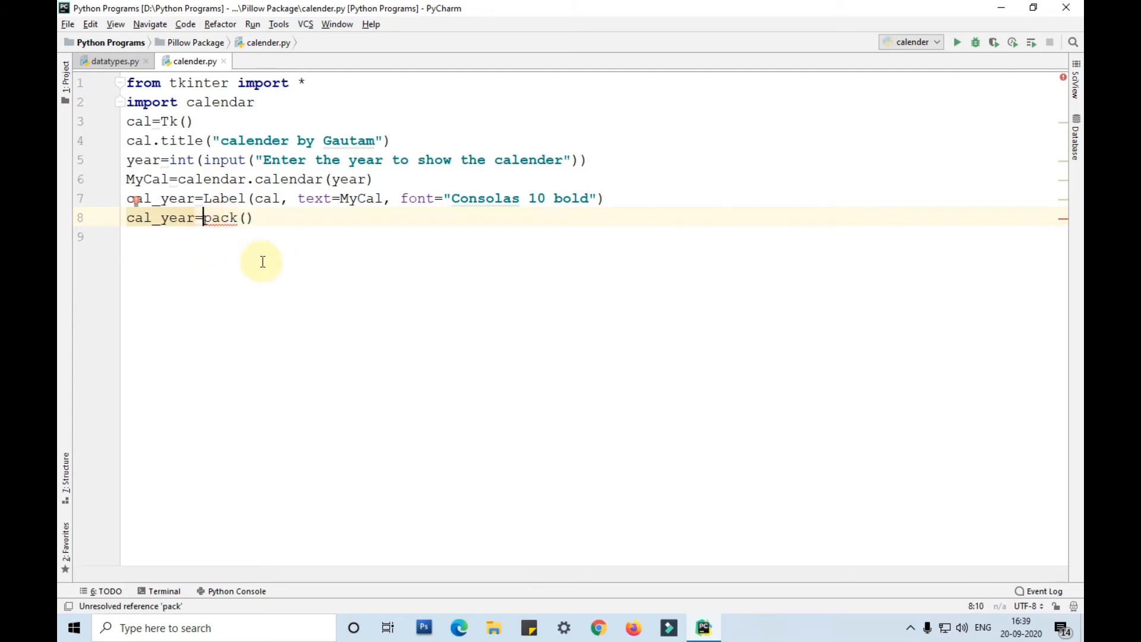
{"action": "type", "text": "."}
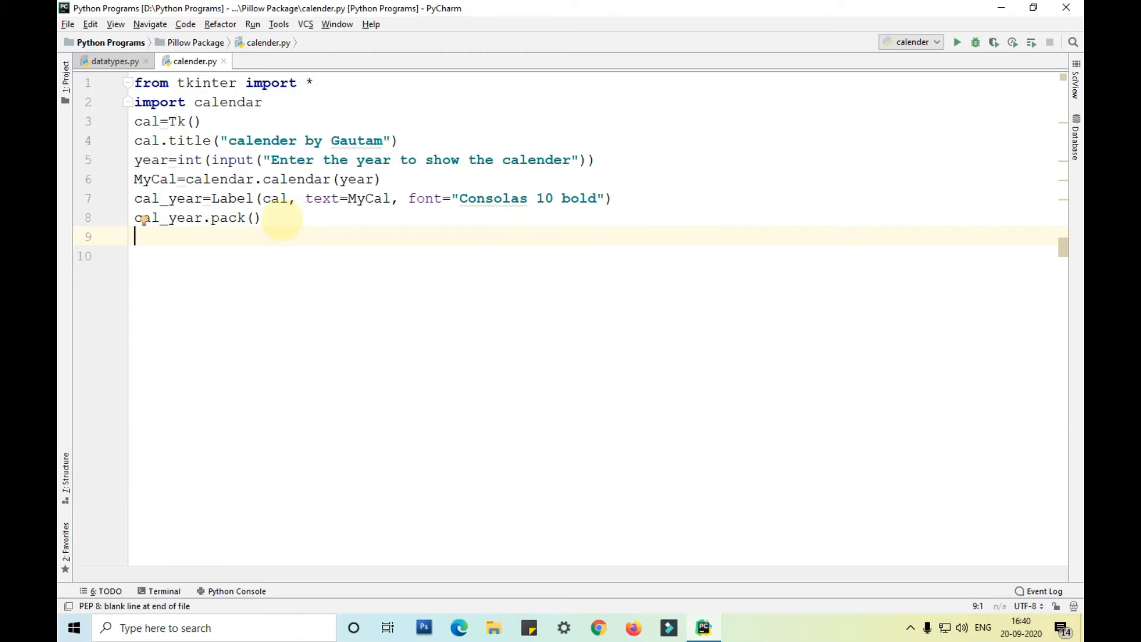
{"action": "type", "text": "cal.mainloop("}
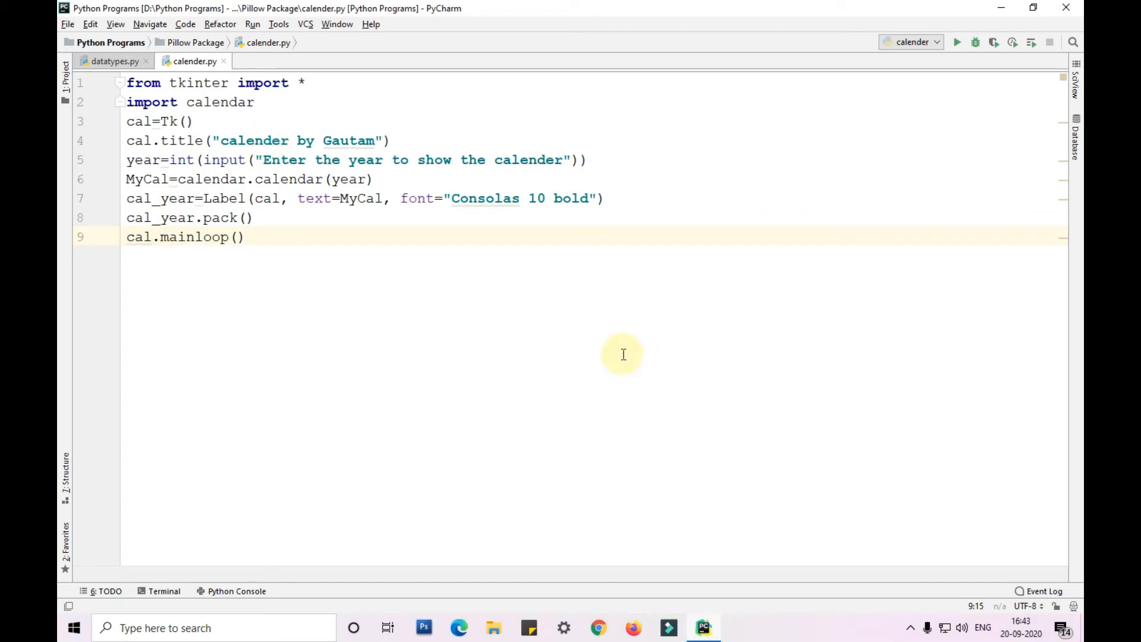
{"action": "mouse_move", "coordinate": [309, 85]}
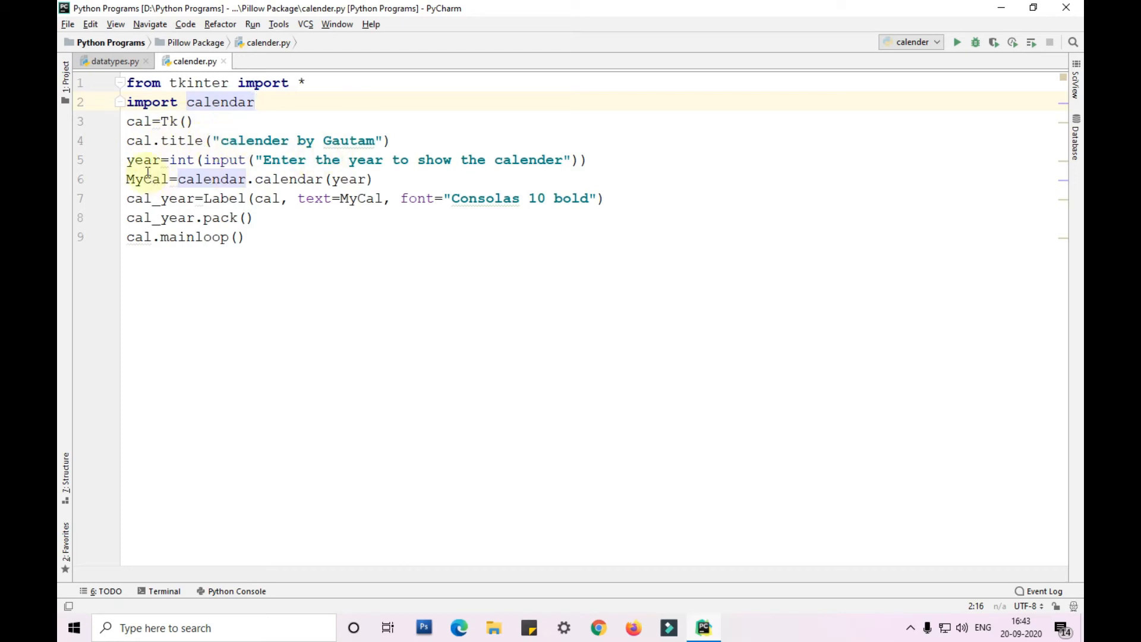
{"action": "mouse_move", "coordinate": [172, 178]}
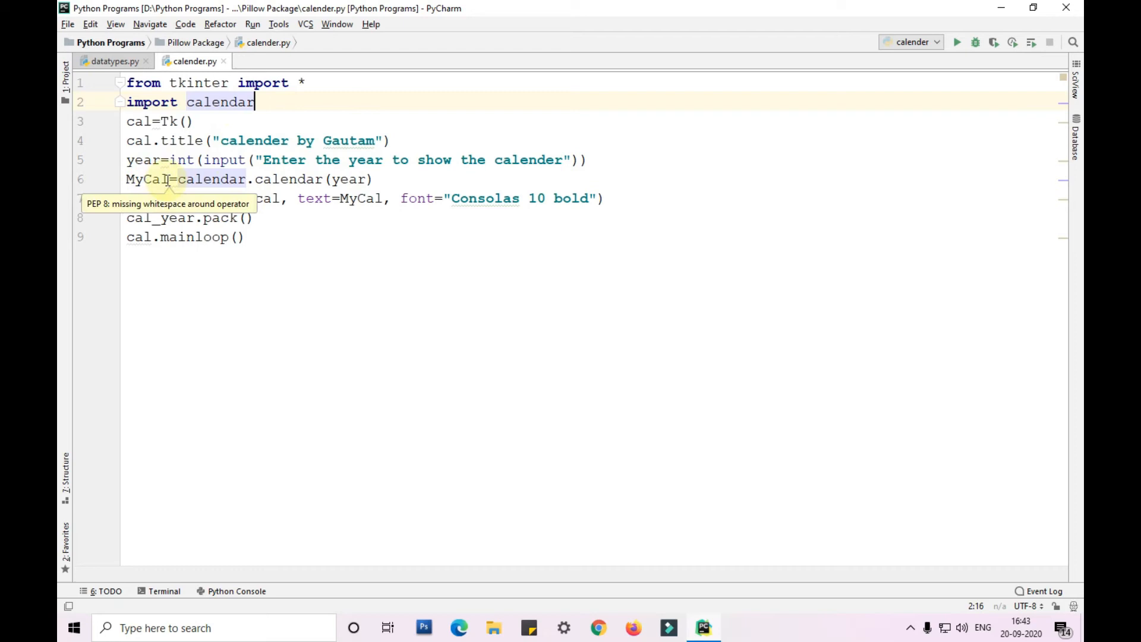
{"action": "mouse_move", "coordinate": [277, 310]}
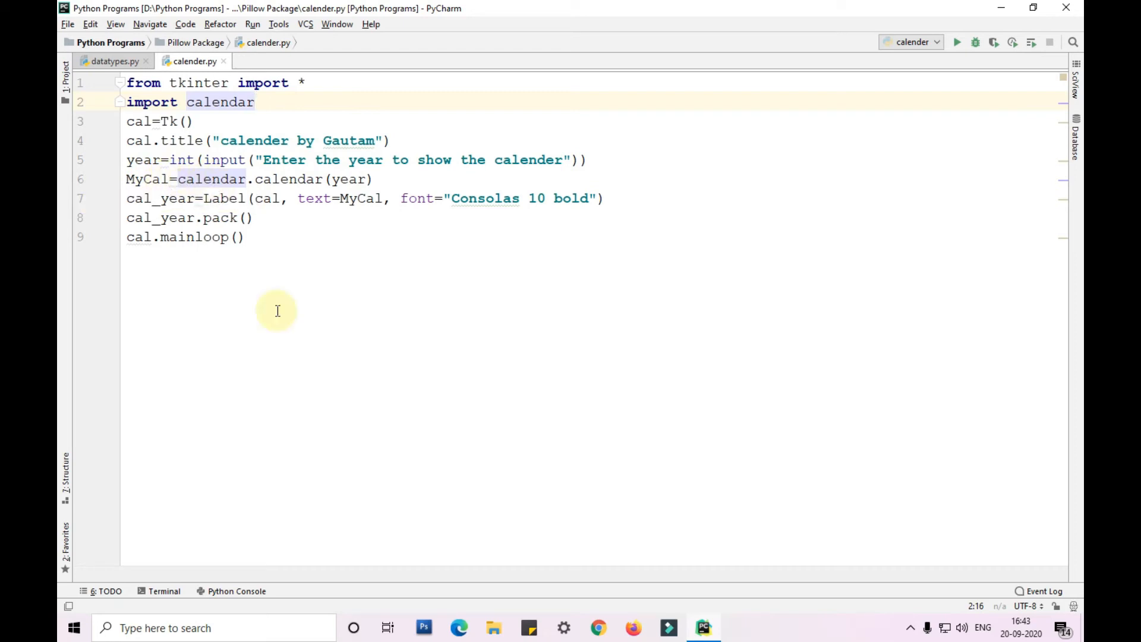
{"action": "left_click", "coordinate": [243, 237]}
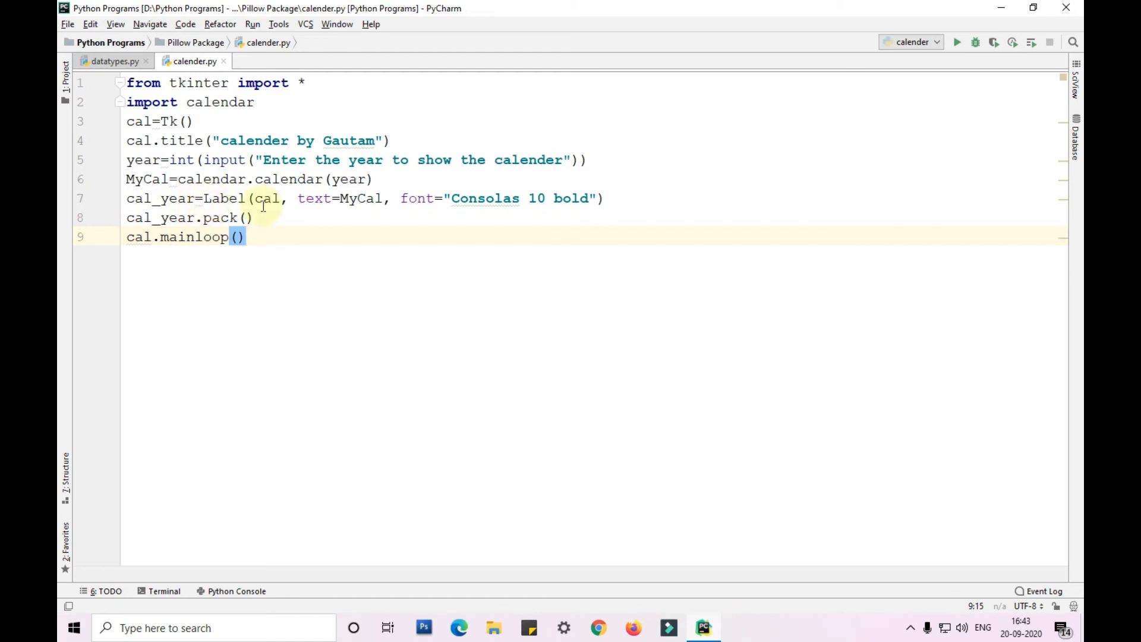
{"action": "mouse_move", "coordinate": [267, 198]}
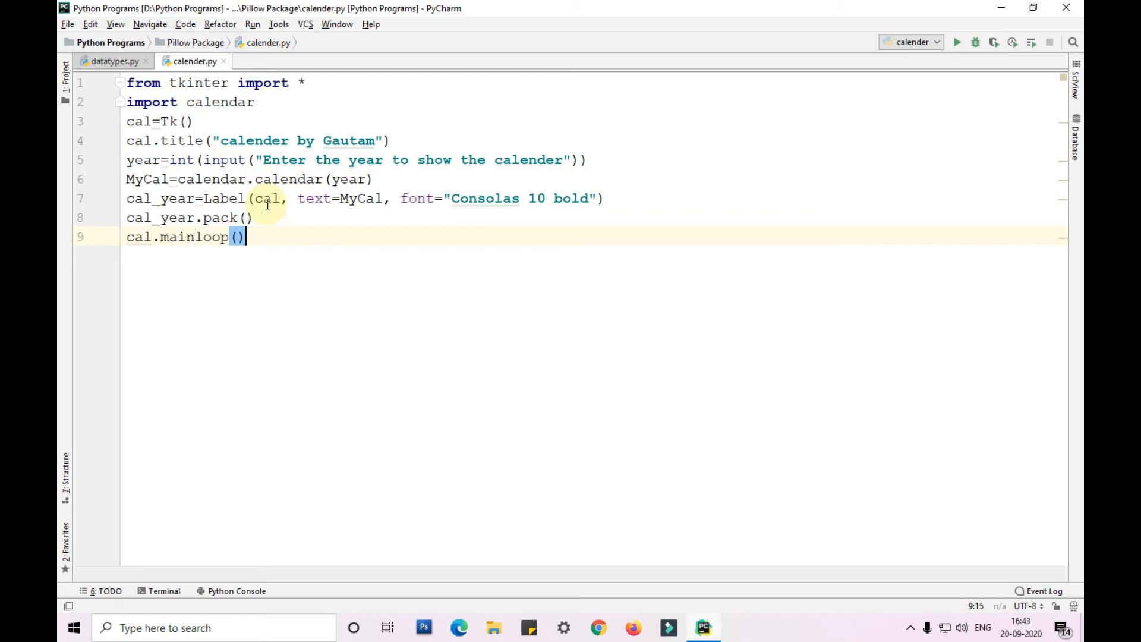
{"action": "mouse_move", "coordinate": [167, 140]}
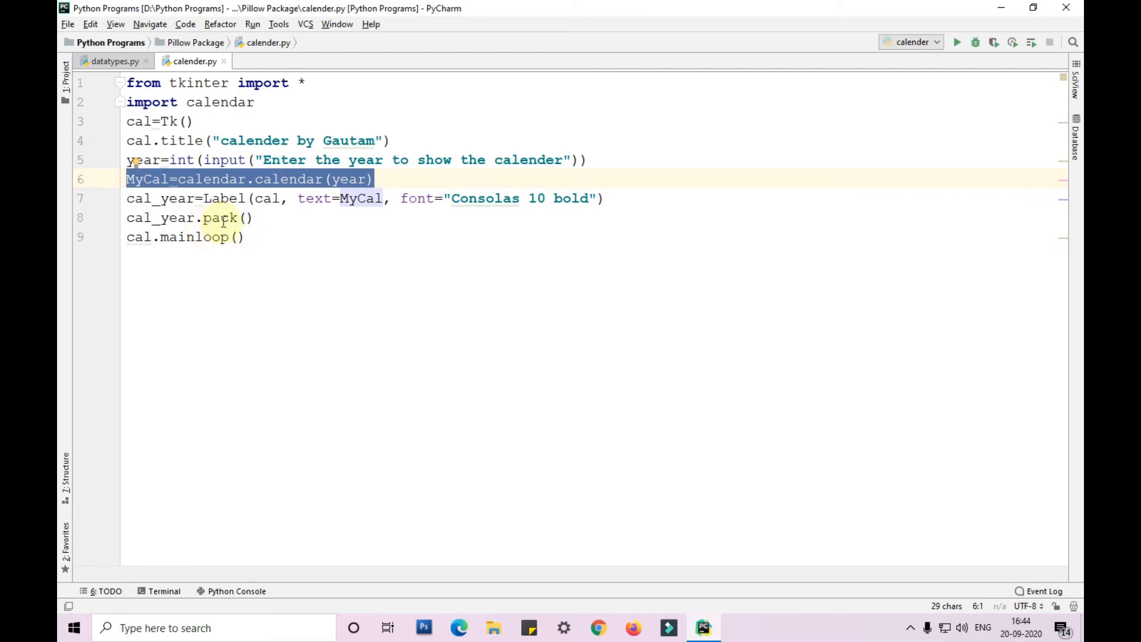
{"action": "mouse_move", "coordinate": [223, 159]}
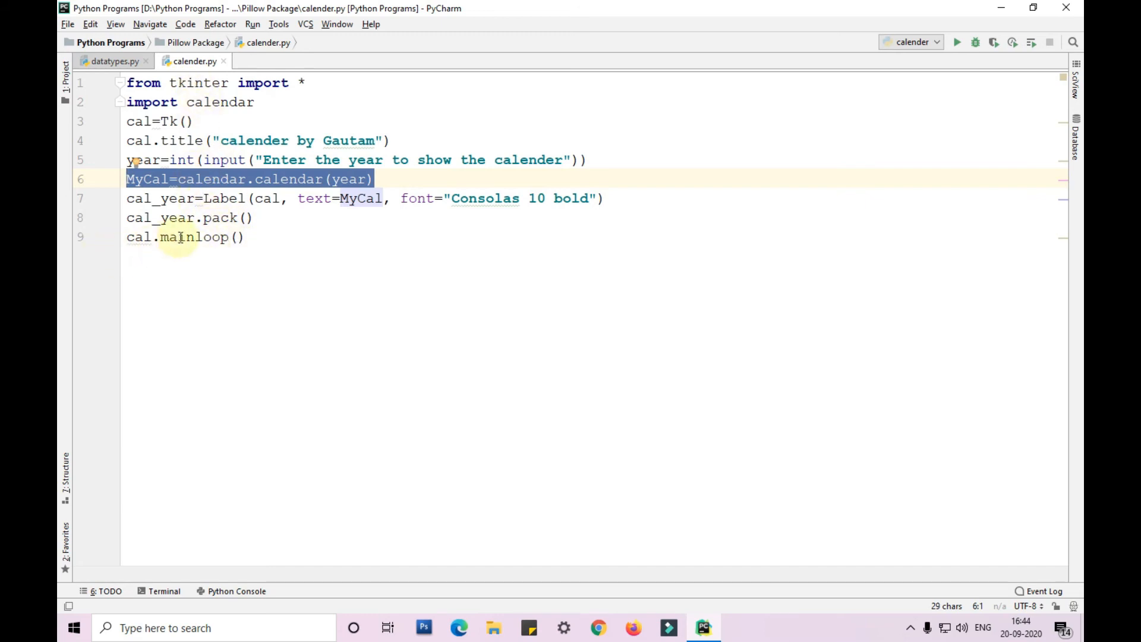
{"action": "mouse_move", "coordinate": [314, 267]}
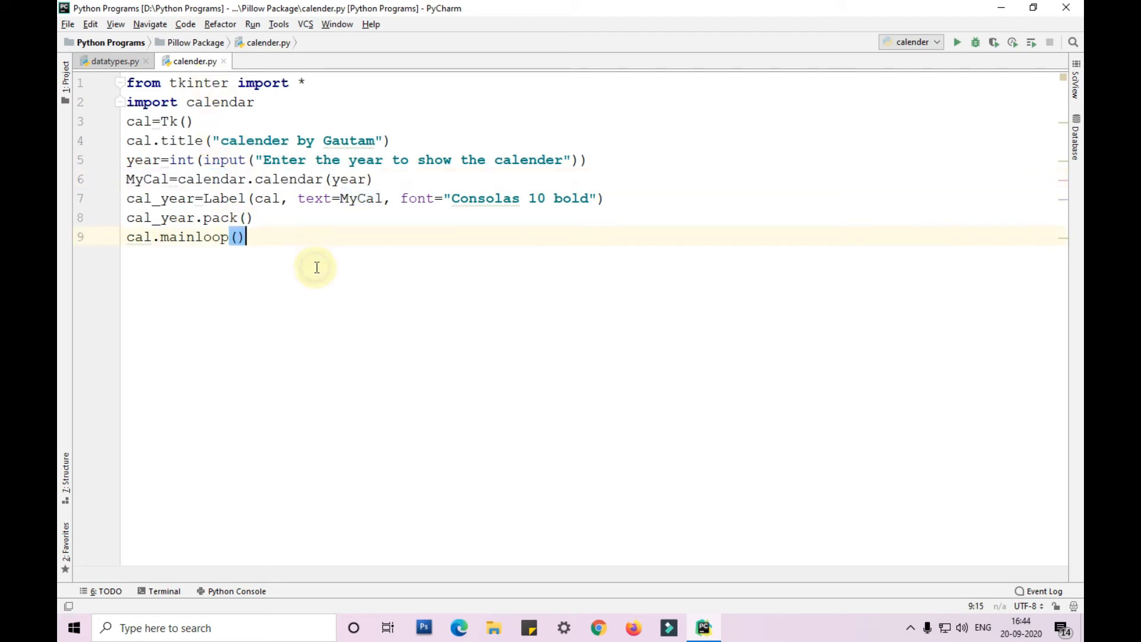
- Run the 'calender' script from the editor context menu and enter 2020
{"action": "right_click", "coordinate": [316, 267]}
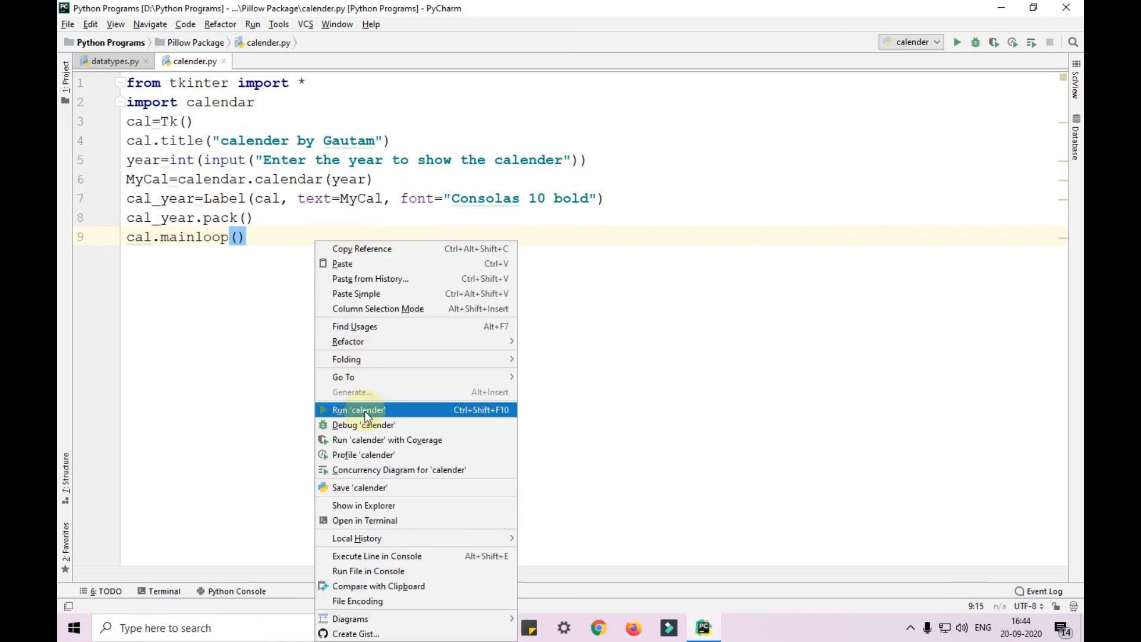
{"action": "left_click", "coordinate": [357, 409]}
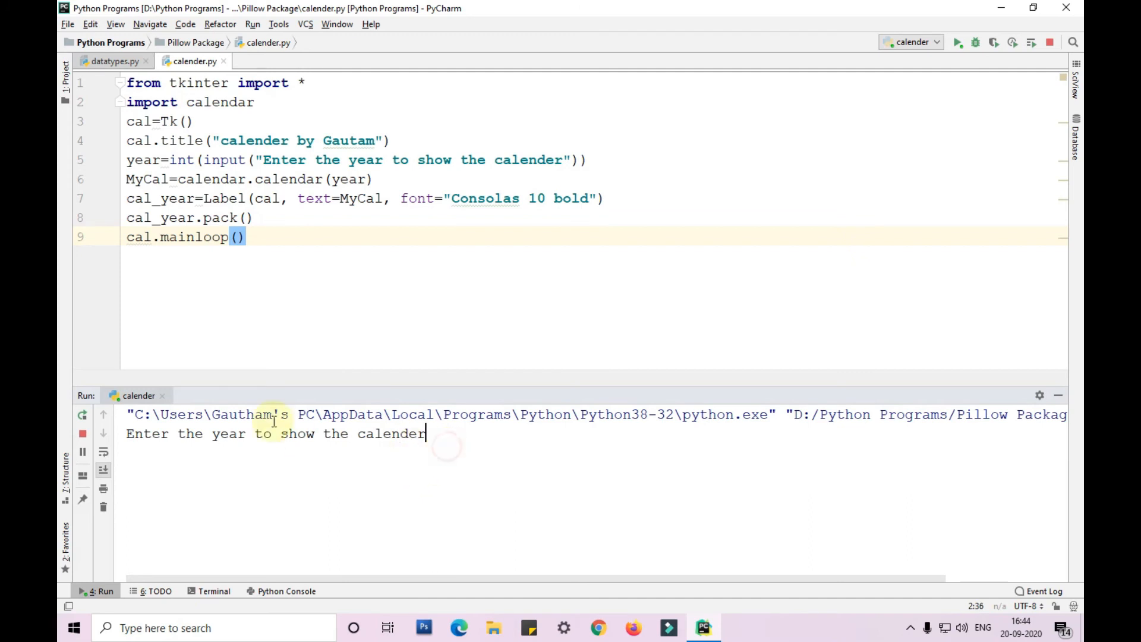
{"action": "type", "text": "2"}
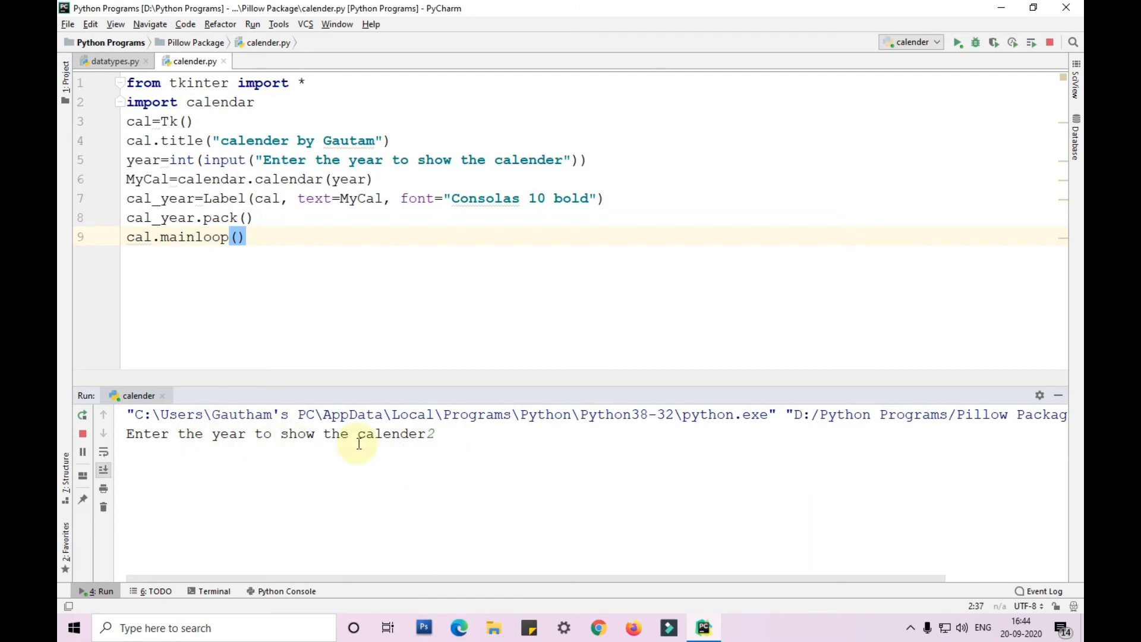
{"action": "type", "text": "020"}
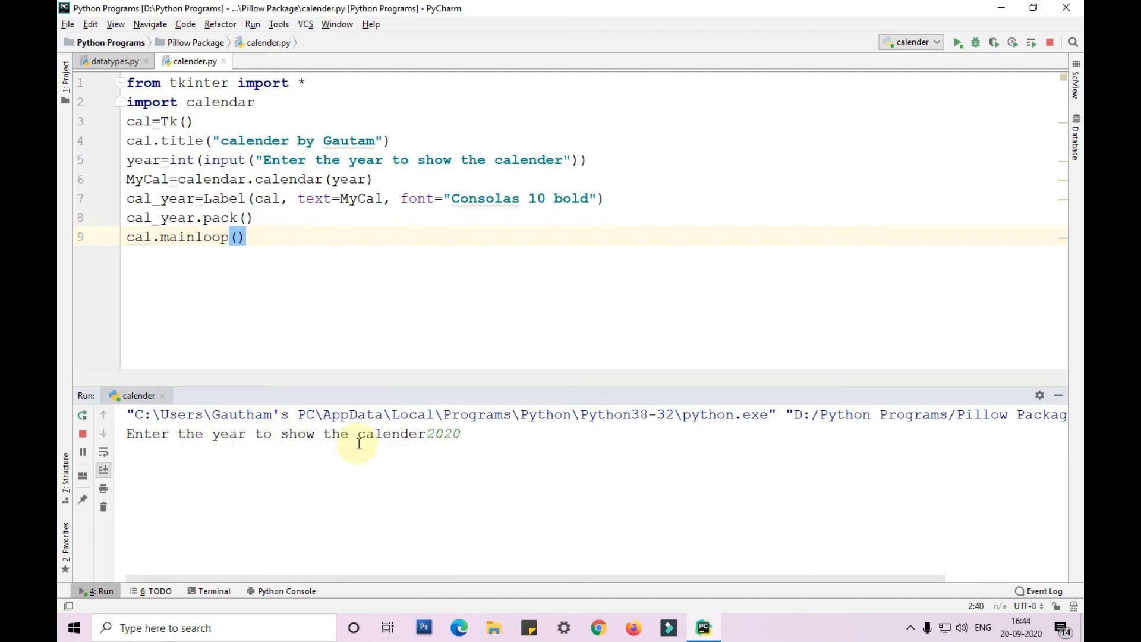
{"action": "key", "text": "enter"}
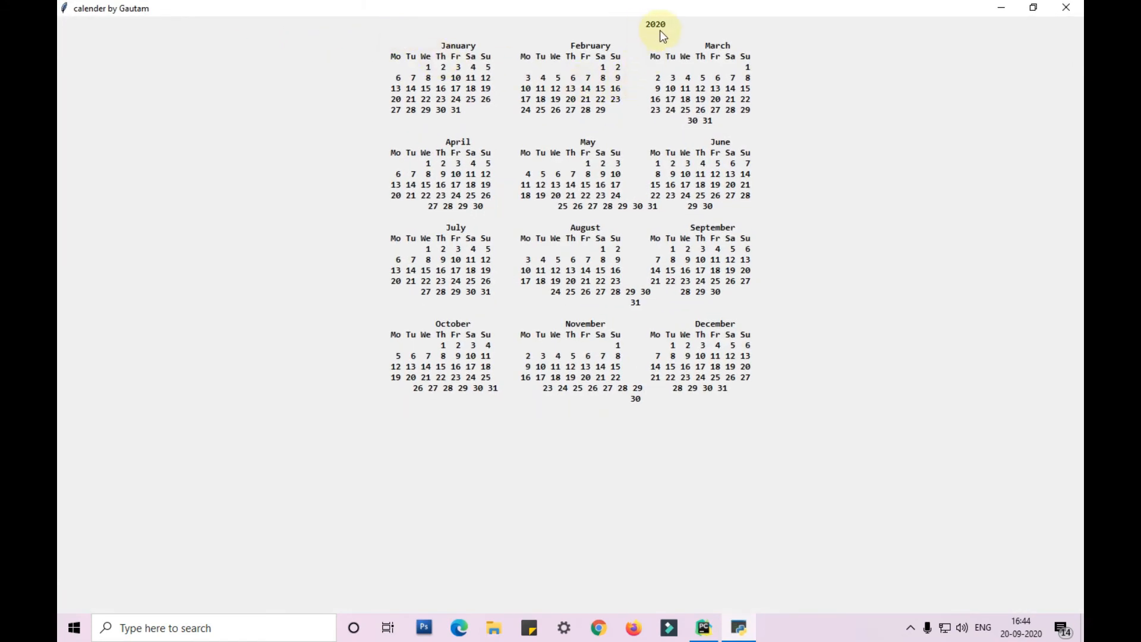
{"action": "mouse_move", "coordinate": [582, 231]}
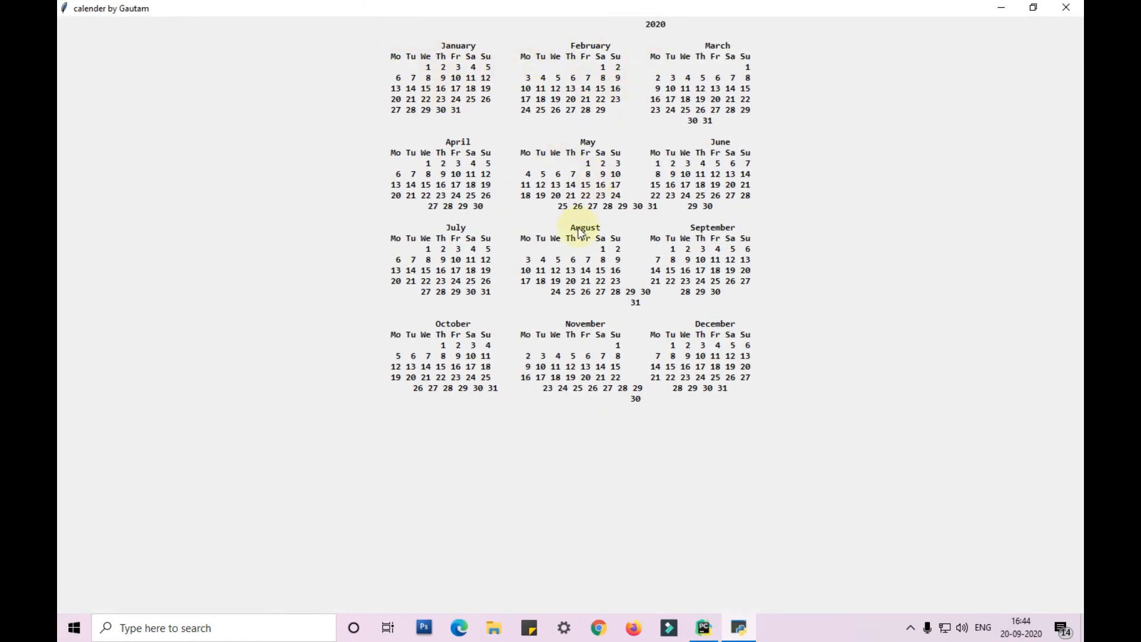
{"action": "mouse_move", "coordinate": [703, 301]}
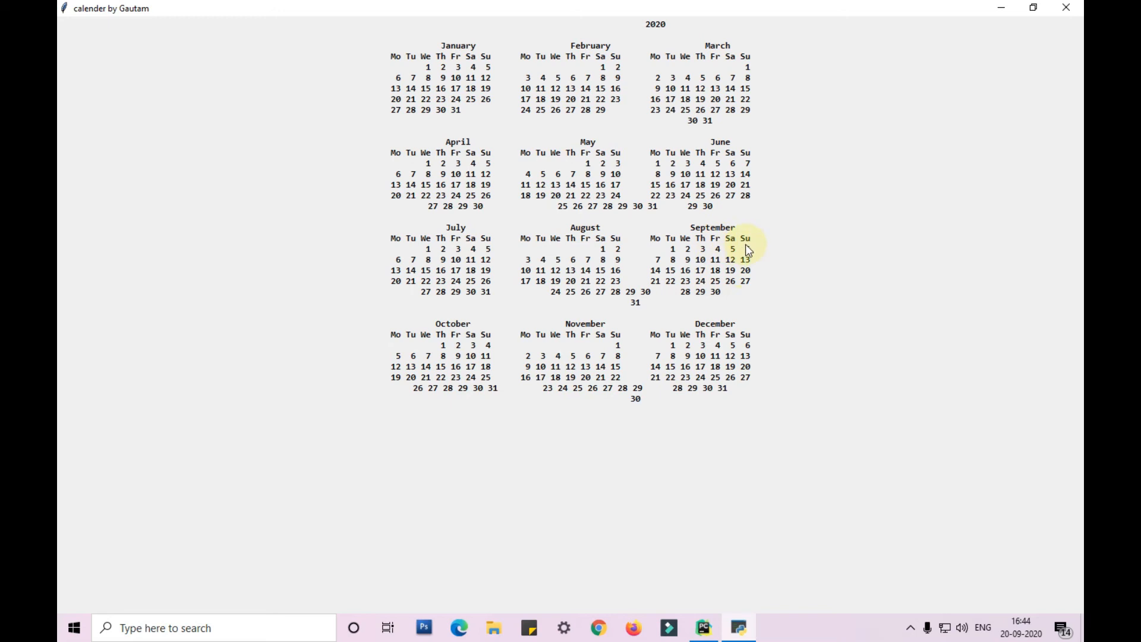
{"action": "mouse_move", "coordinate": [748, 275]}
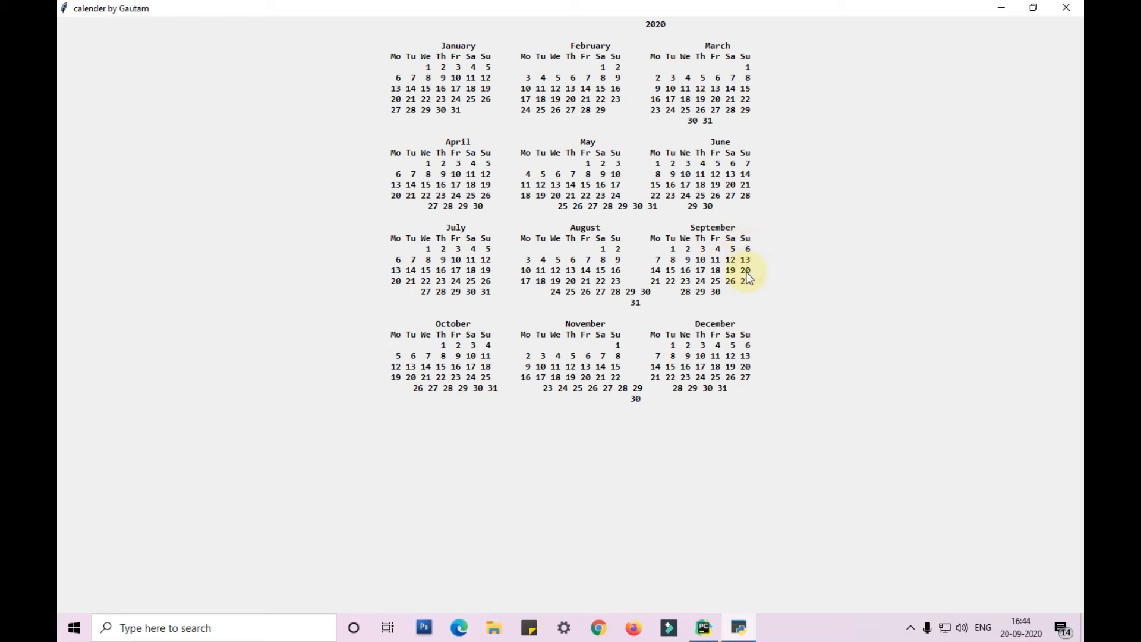
{"action": "mouse_move", "coordinate": [1054, 14]}
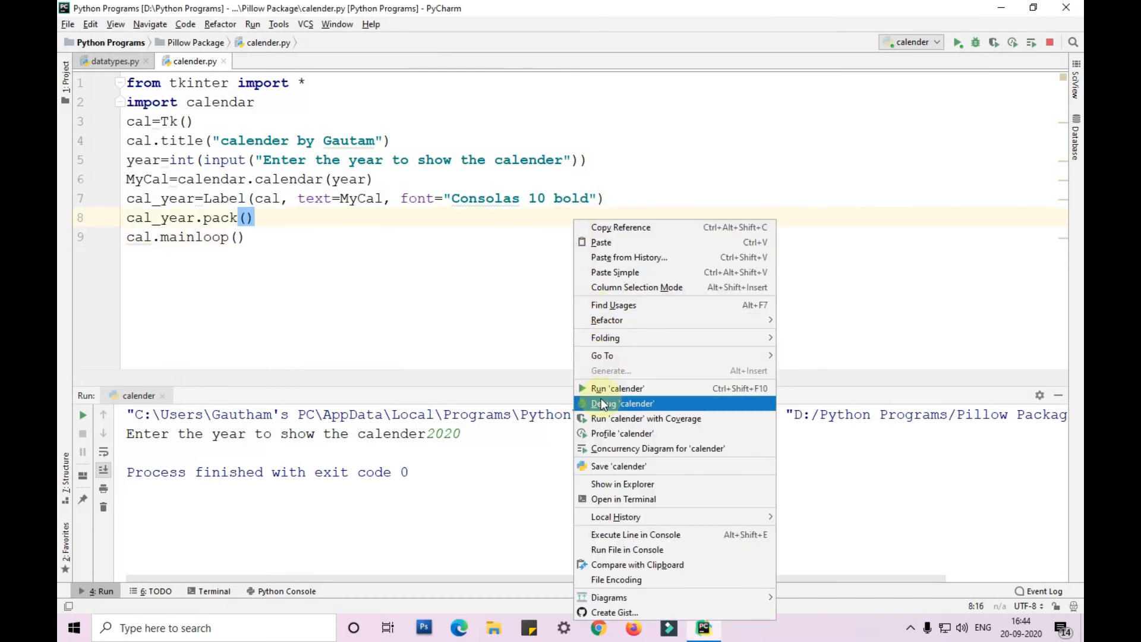
- Rerun the script, enter year 2000, and maximize the calendar window
{"action": "left_click", "coordinate": [617, 388]}
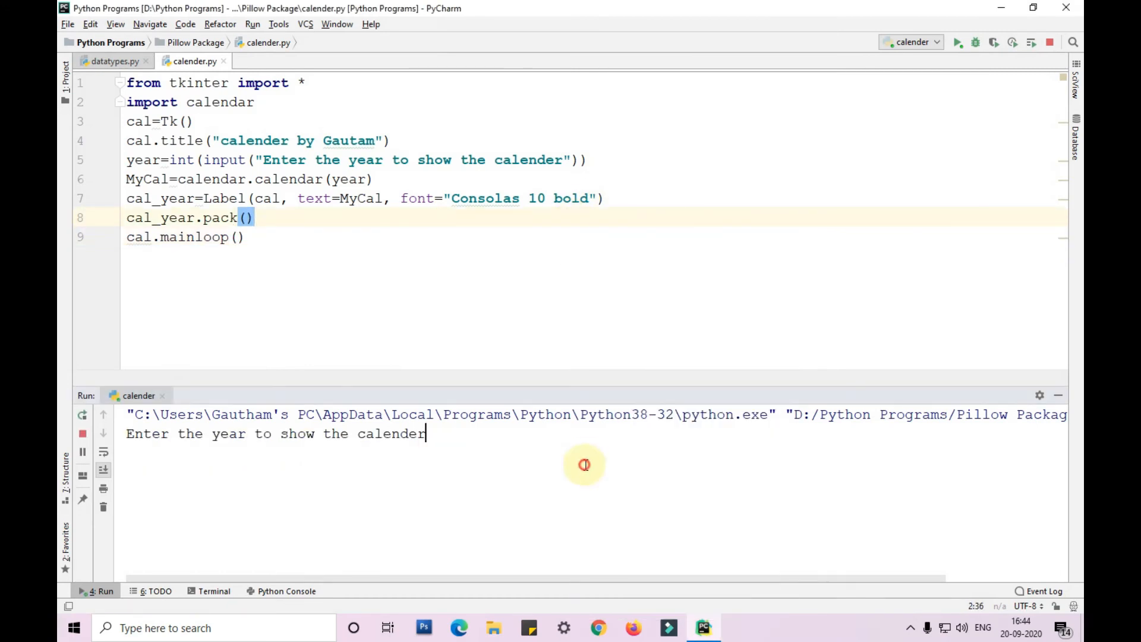
{"action": "type", "text": "200"}
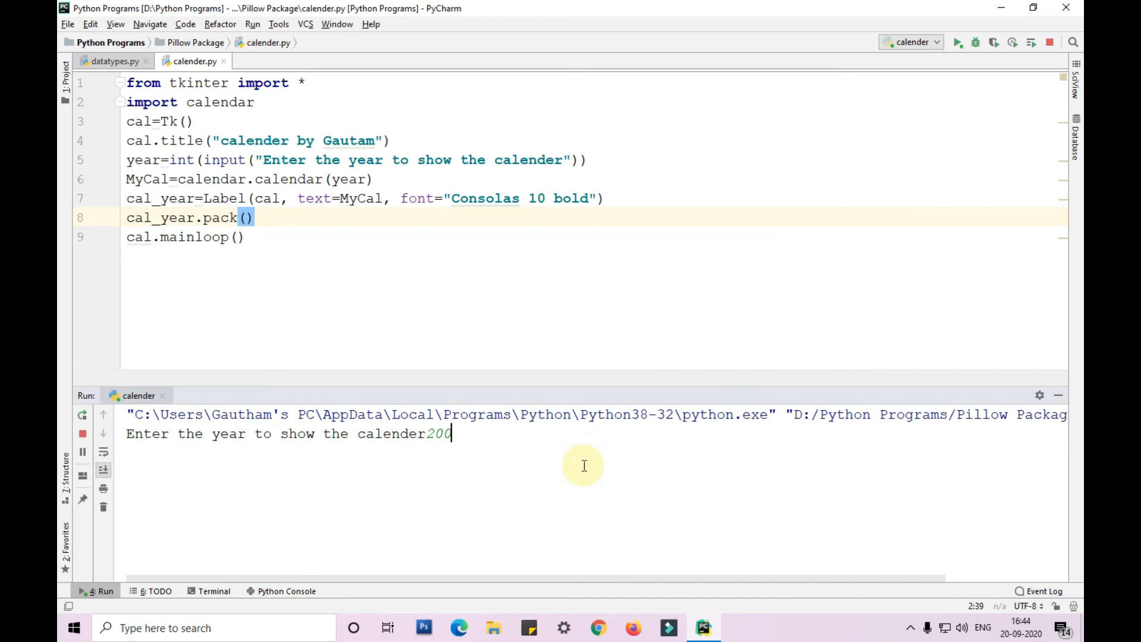
{"action": "key", "text": "enter"}
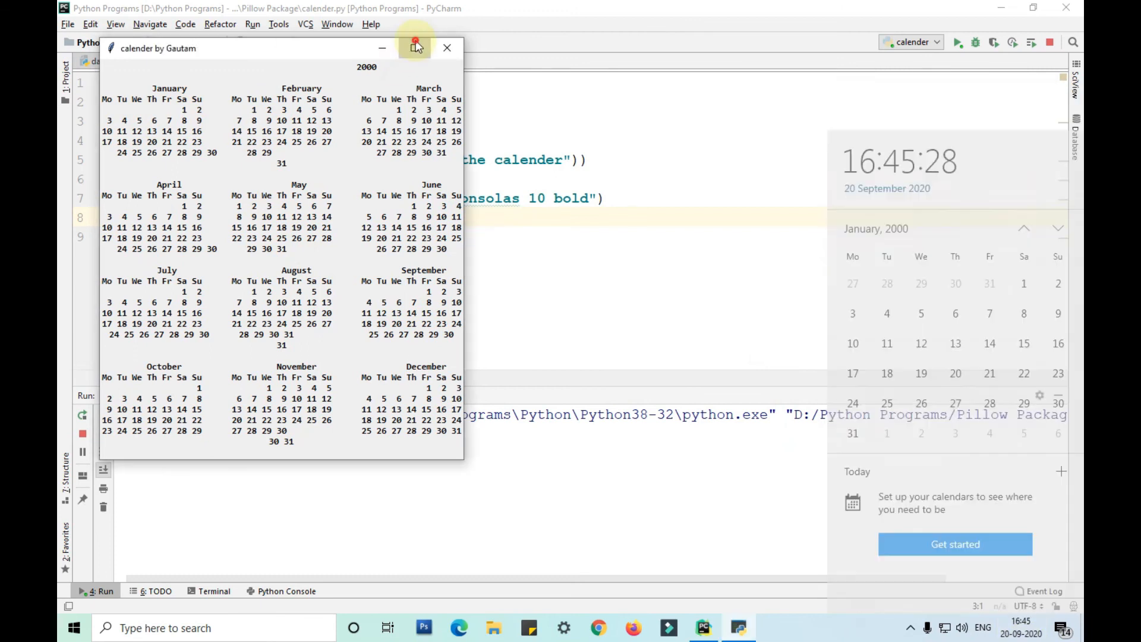
{"action": "left_click", "coordinate": [415, 48]}
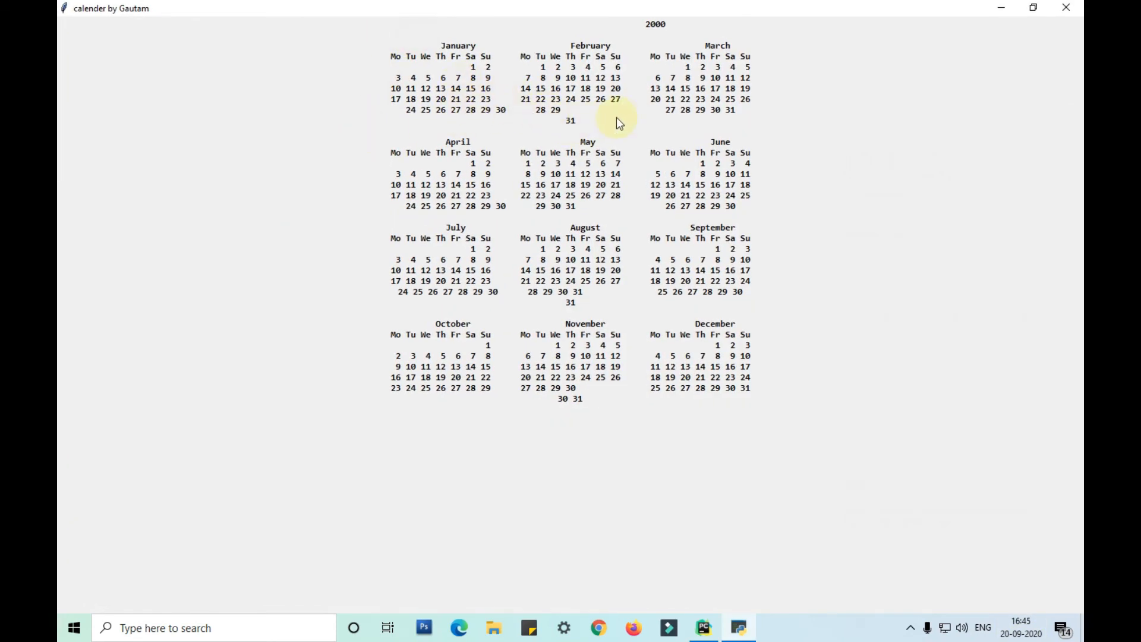
{"action": "mouse_move", "coordinate": [589, 143]}
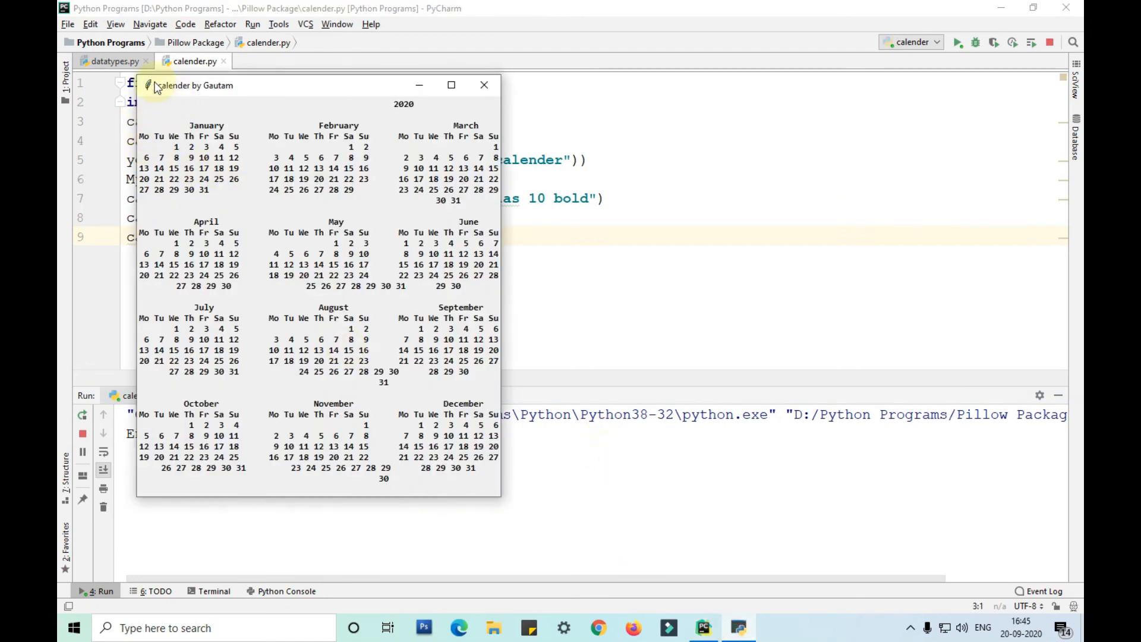
- Drag the calender by Gautam window to the right of the PyCharm code
{"action": "left_click_drag", "start_coordinate": [192, 85], "coordinate": [500, 119]}
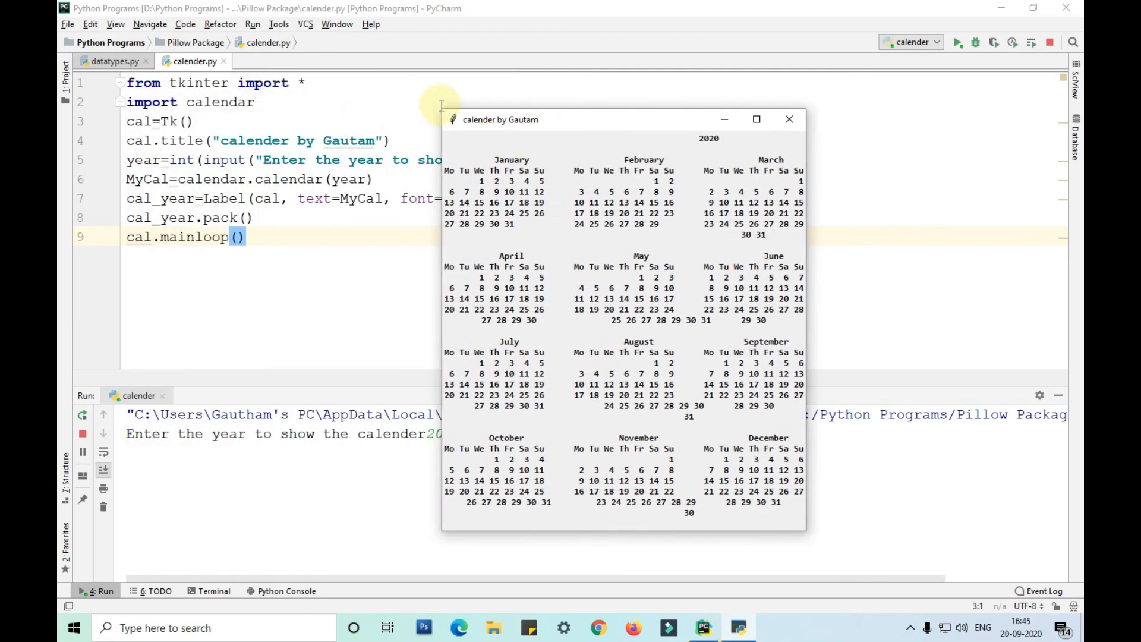
{"action": "mouse_move", "coordinate": [522, 129]}
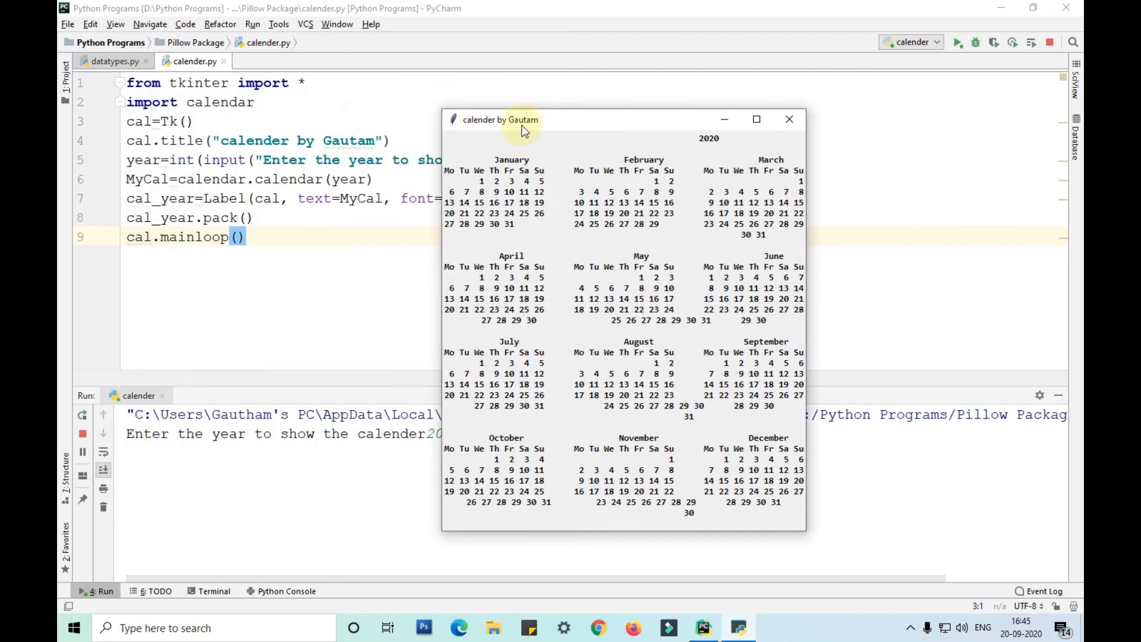
{"action": "mouse_move", "coordinate": [646, 350]}
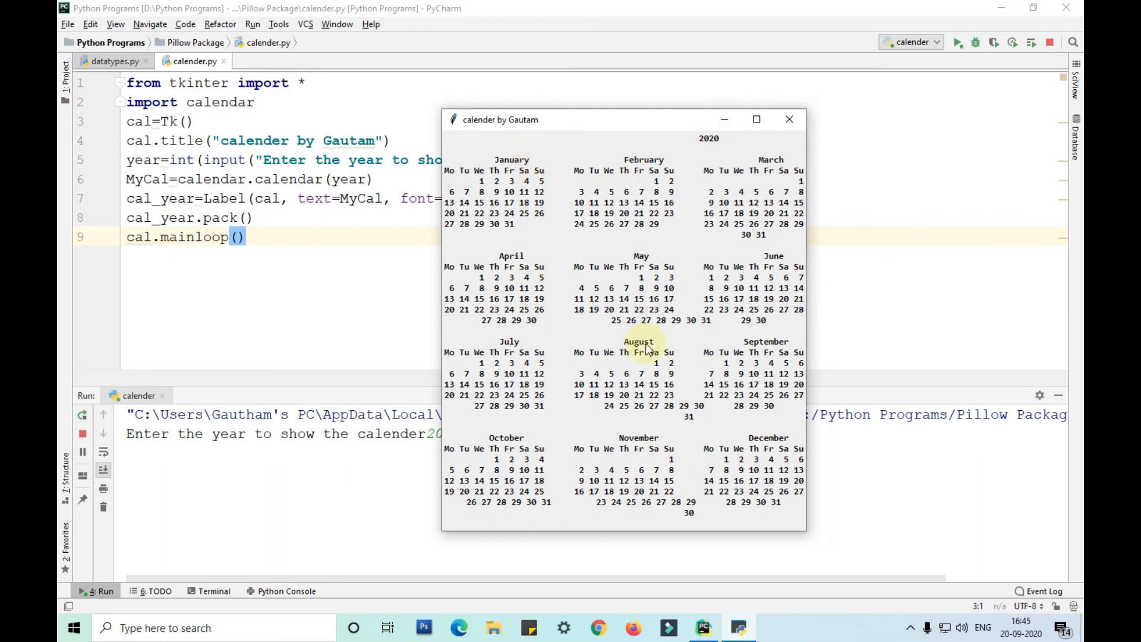